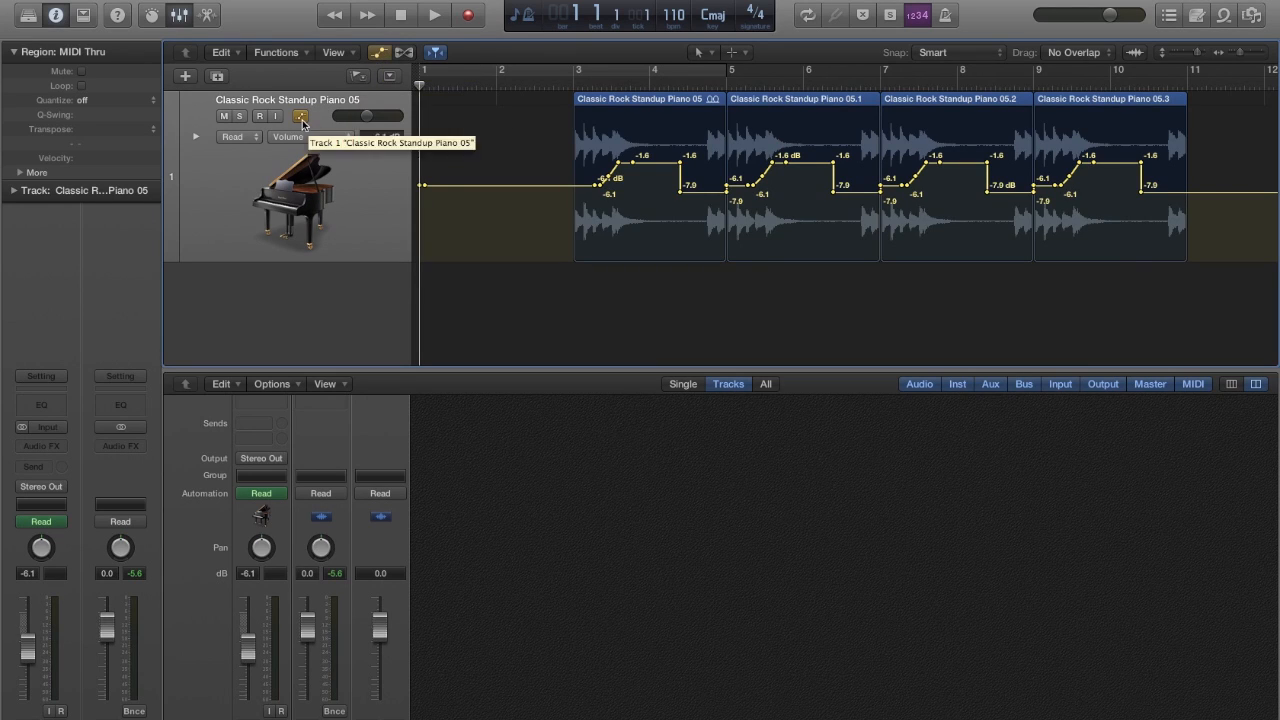
pyautogui.moveTo(302, 122)
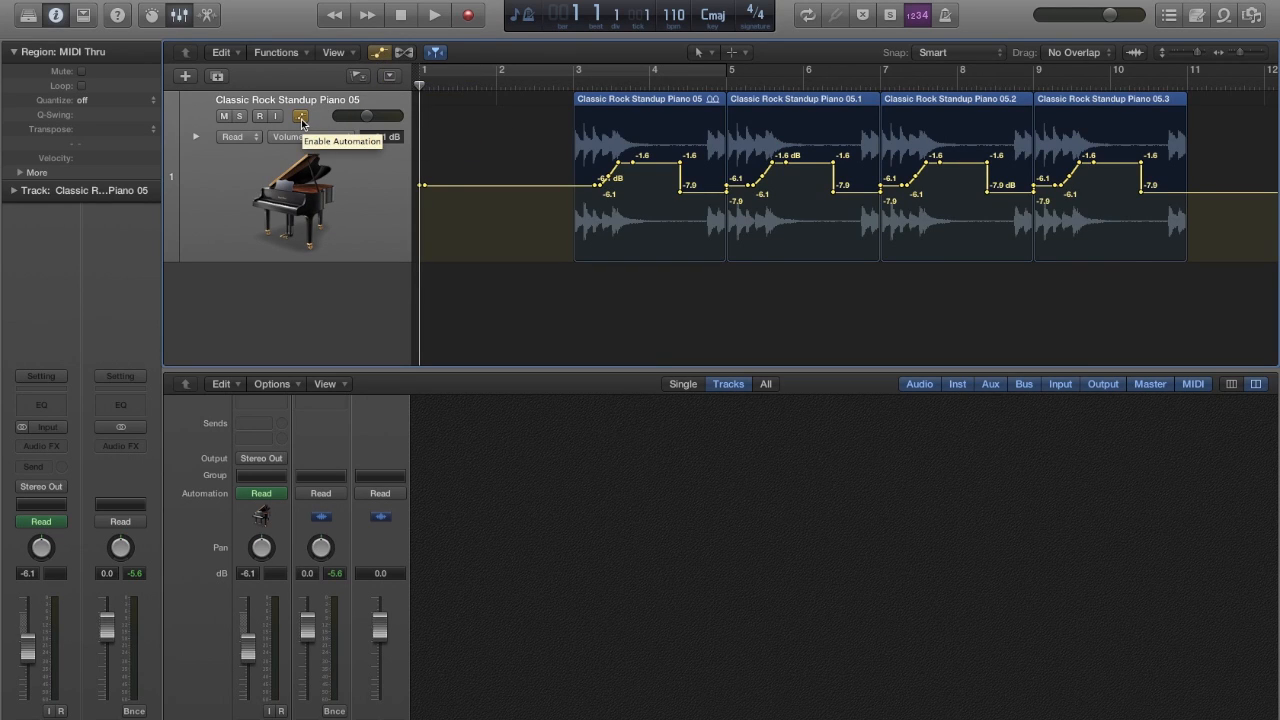
pyautogui.moveTo(506, 154)
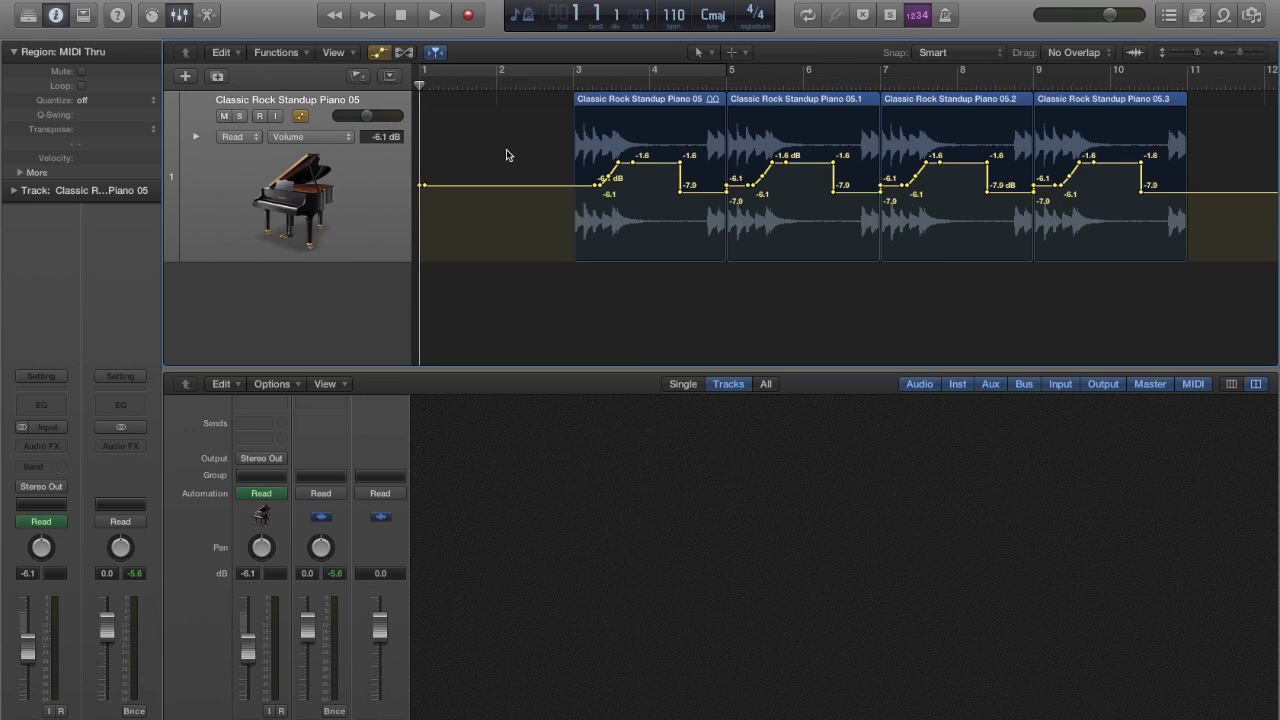
pyautogui.moveTo(540, 178)
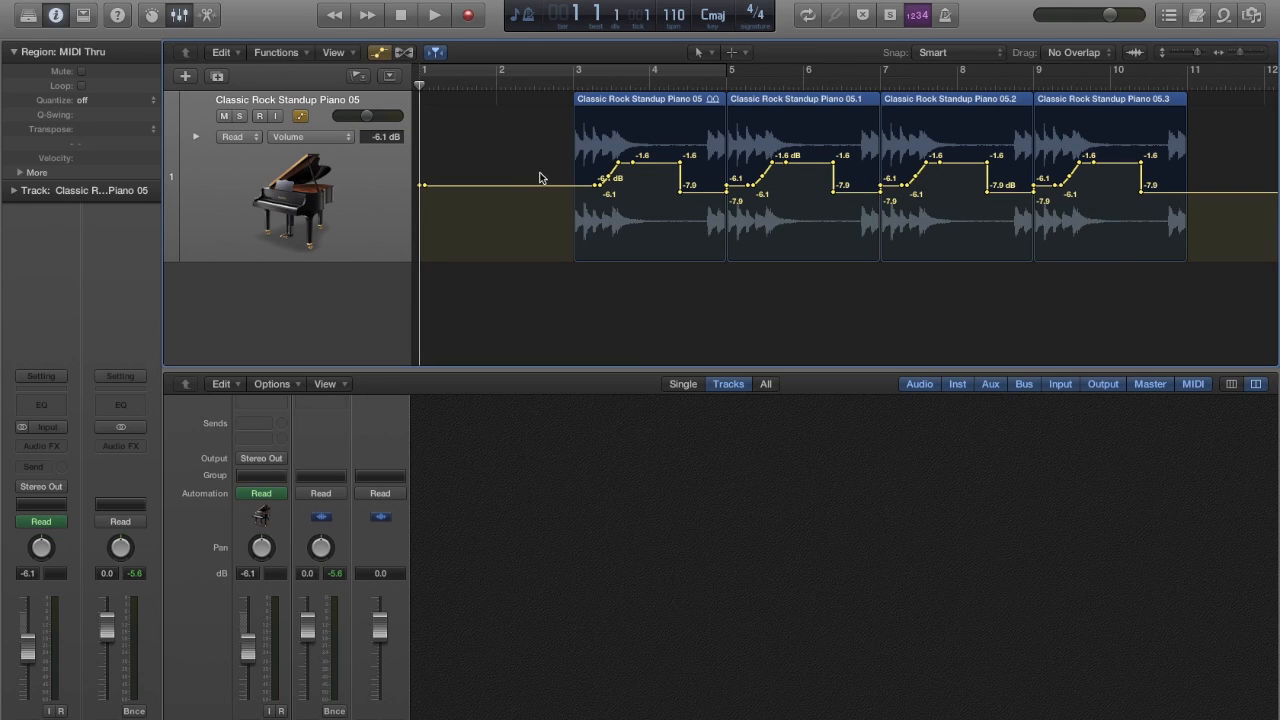
pyautogui.moveTo(1156, 192)
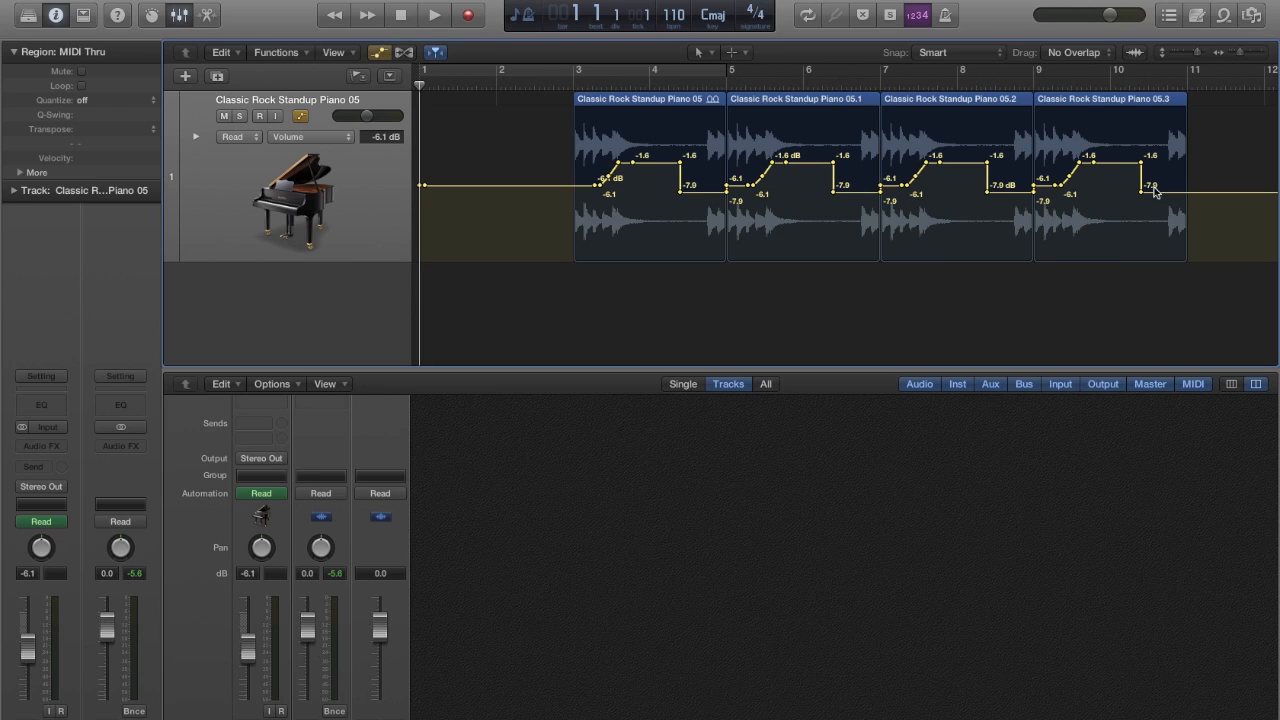
pyautogui.moveTo(716, 108)
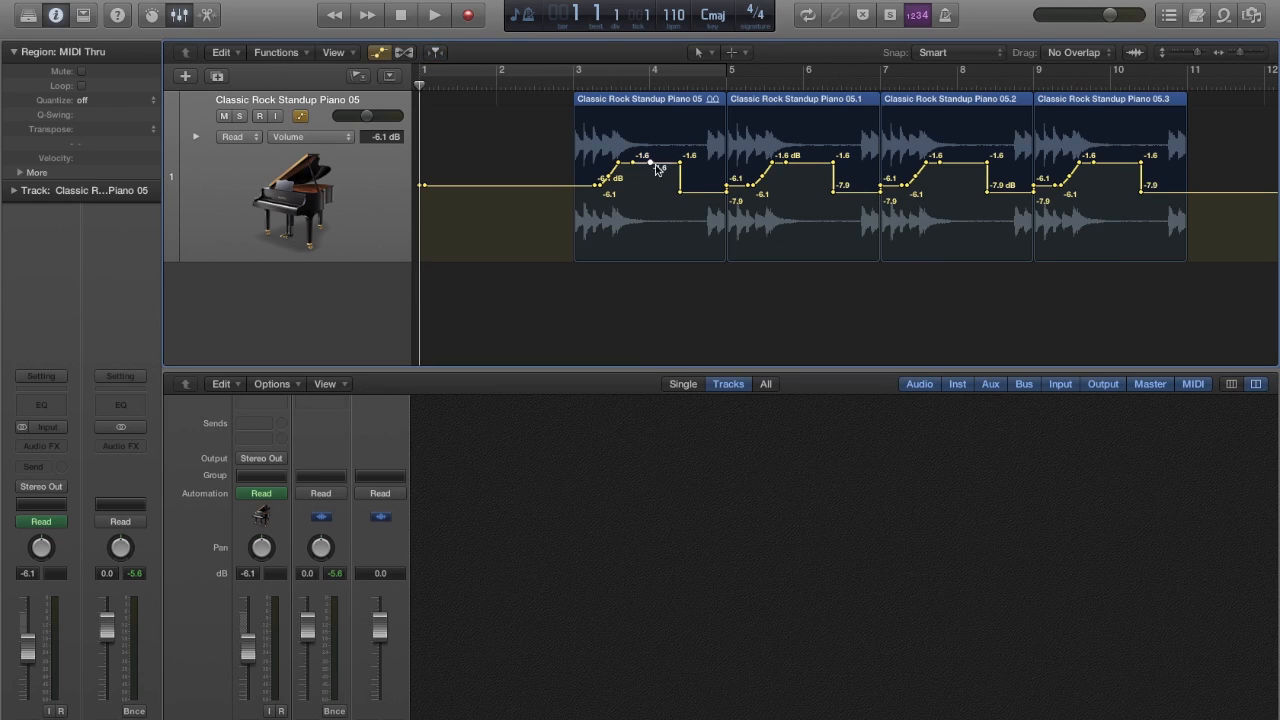
# Step: Review the funk project's Drums, Guitar, Guitar 2 and Bass regions across the tracks area
pyautogui.moveTo(652, 164); pyautogui.dragTo(700, 136)
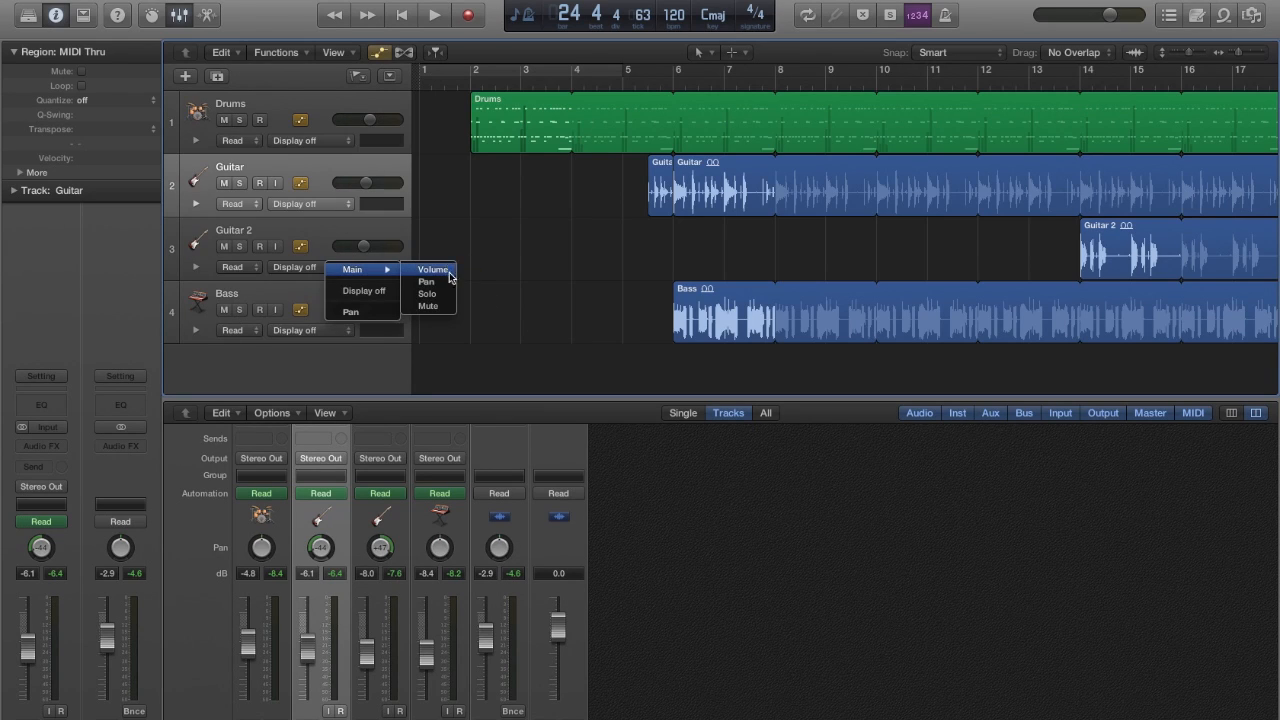
pyautogui.moveTo(428, 306)
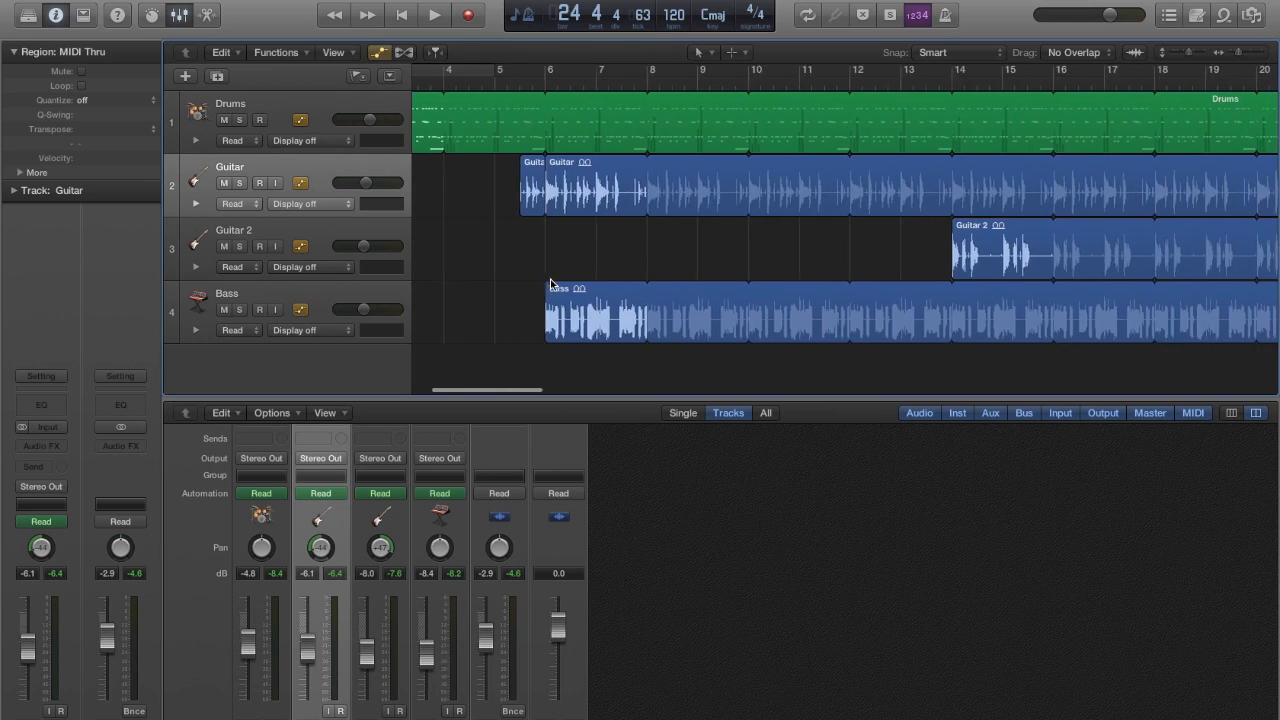
pyautogui.hscroll(3)
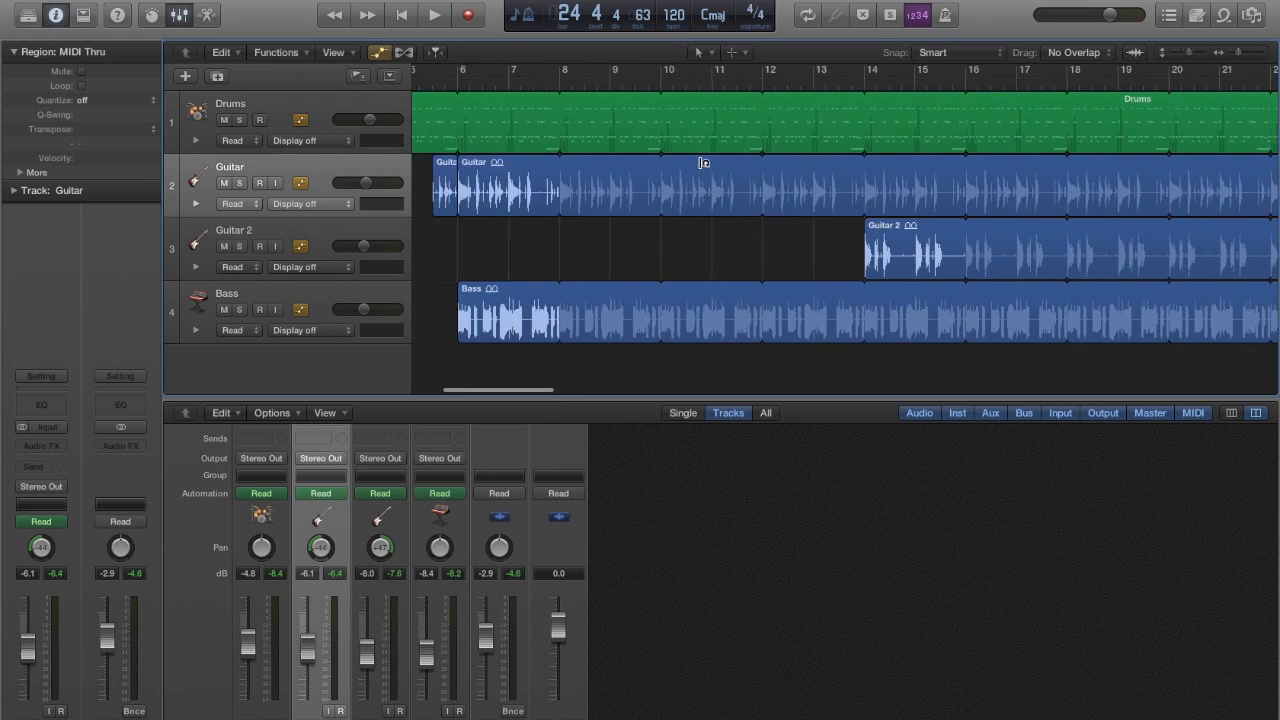
pyautogui.hscroll(-3)
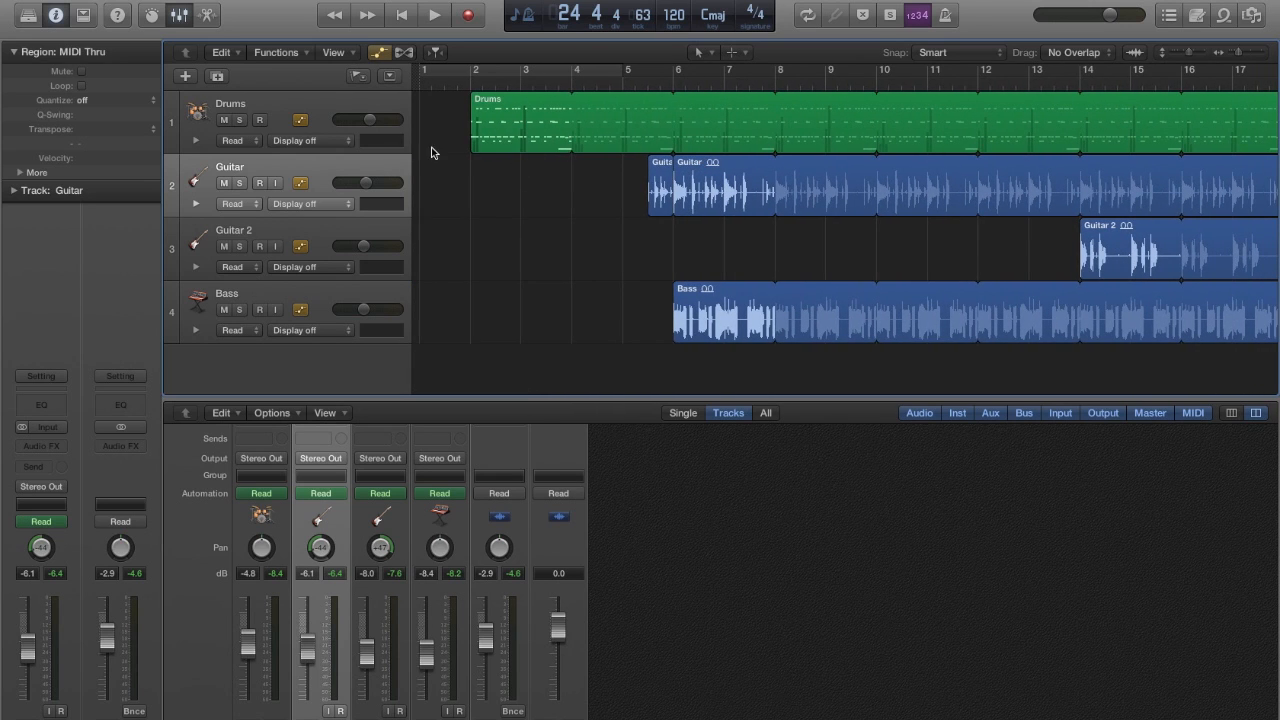
pyautogui.moveTo(468, 168)
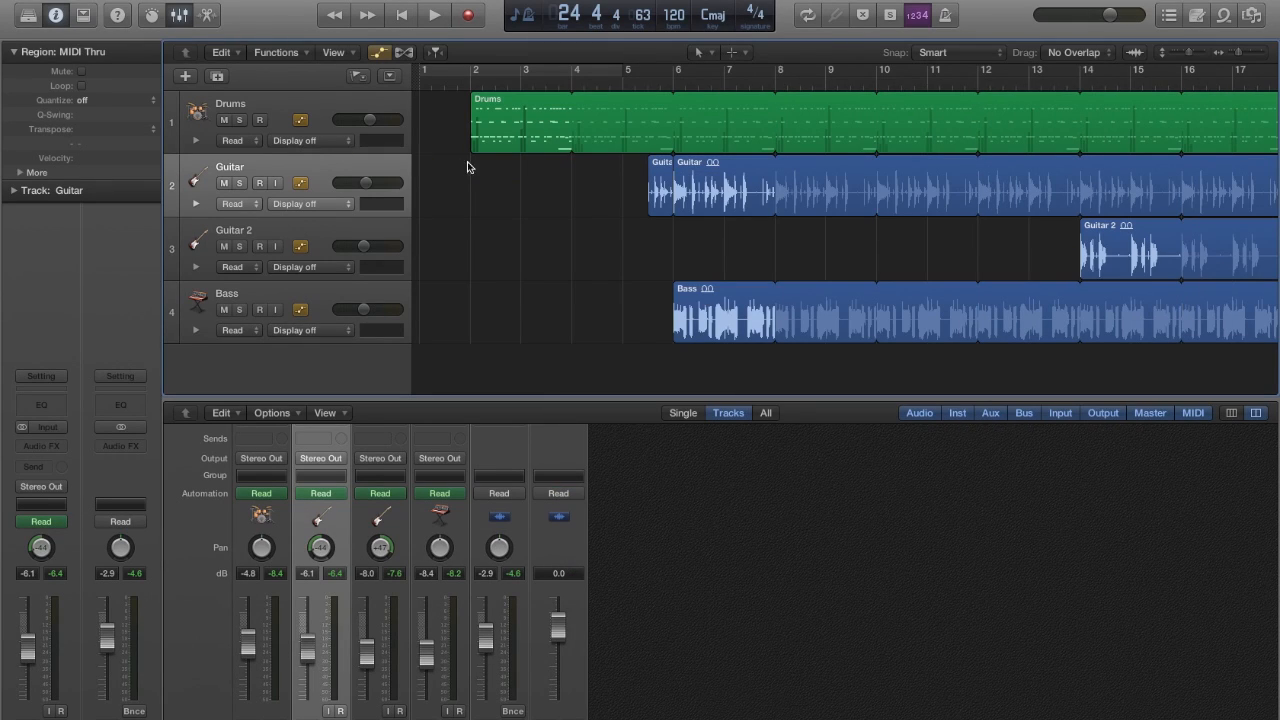
pyautogui.moveTo(672, 120)
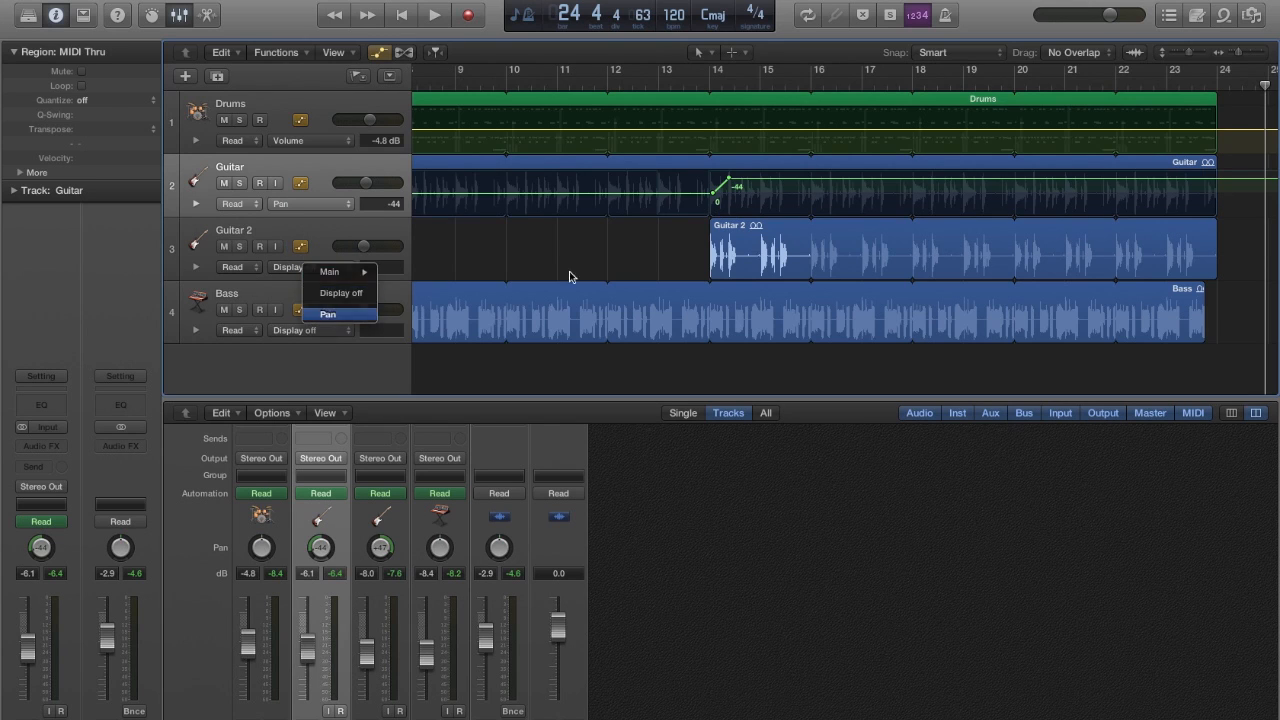
# Step: Show Guitar 2's pan automation at +47 and move on to the Bass track
pyautogui.click(328, 314)
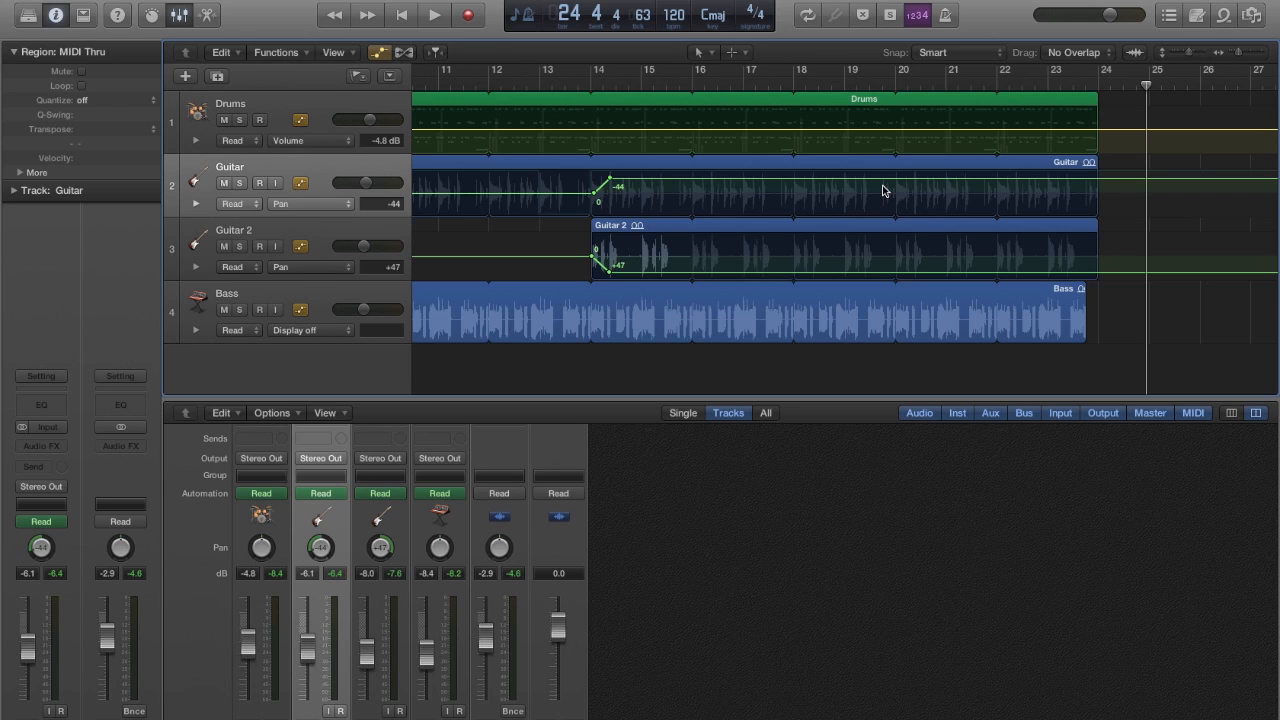
pyautogui.click(700, 316)
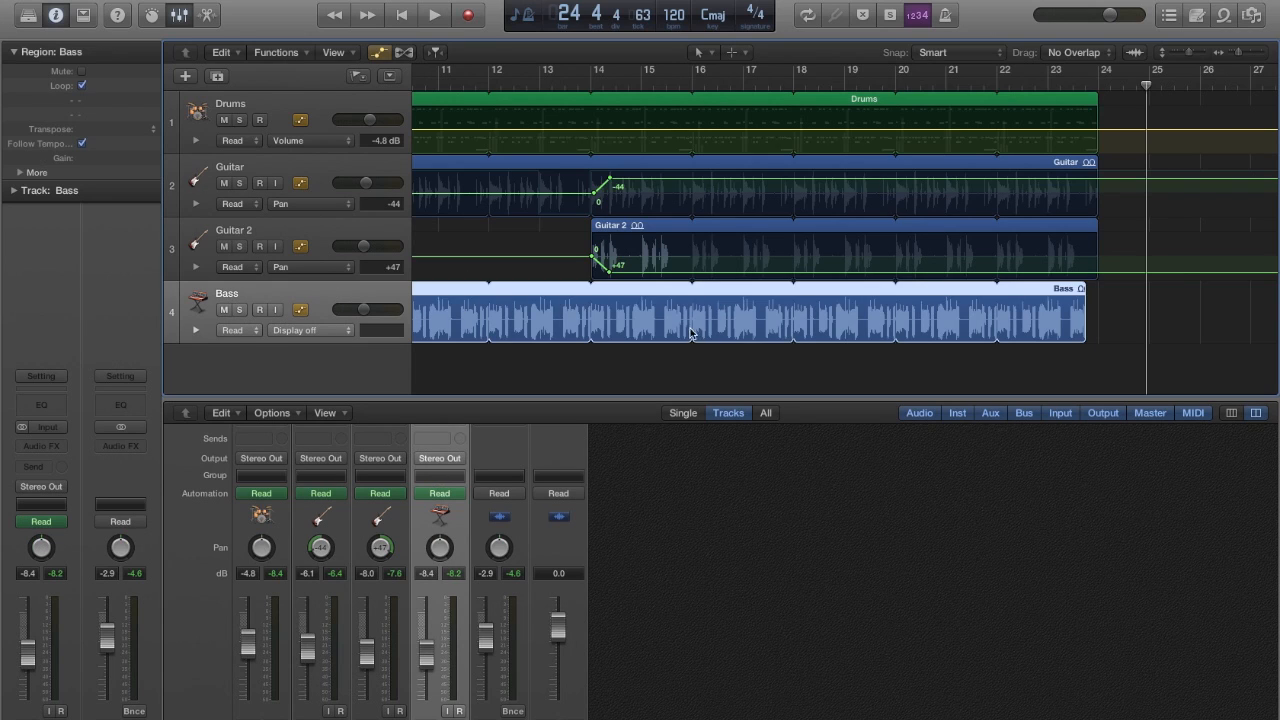
# Step: Switch the Bass lane to Mute automation for the break around bar 13
pyautogui.click(310, 330)
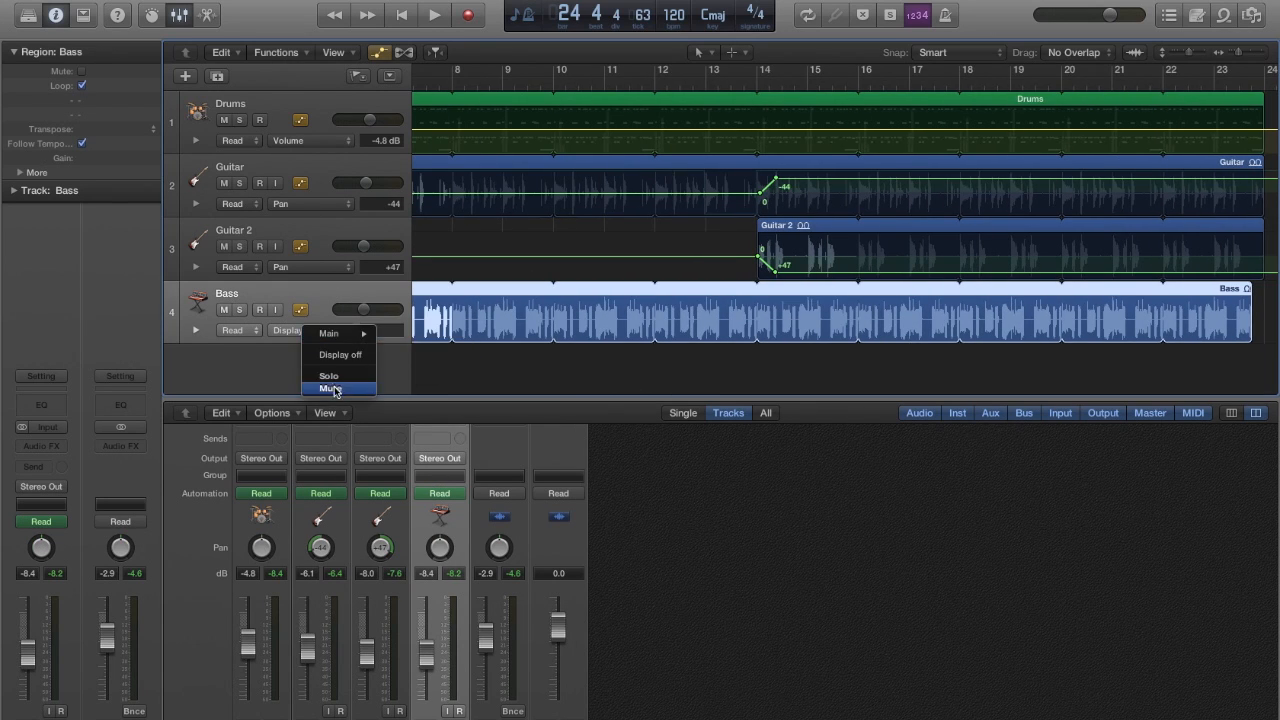
pyautogui.click(332, 388)
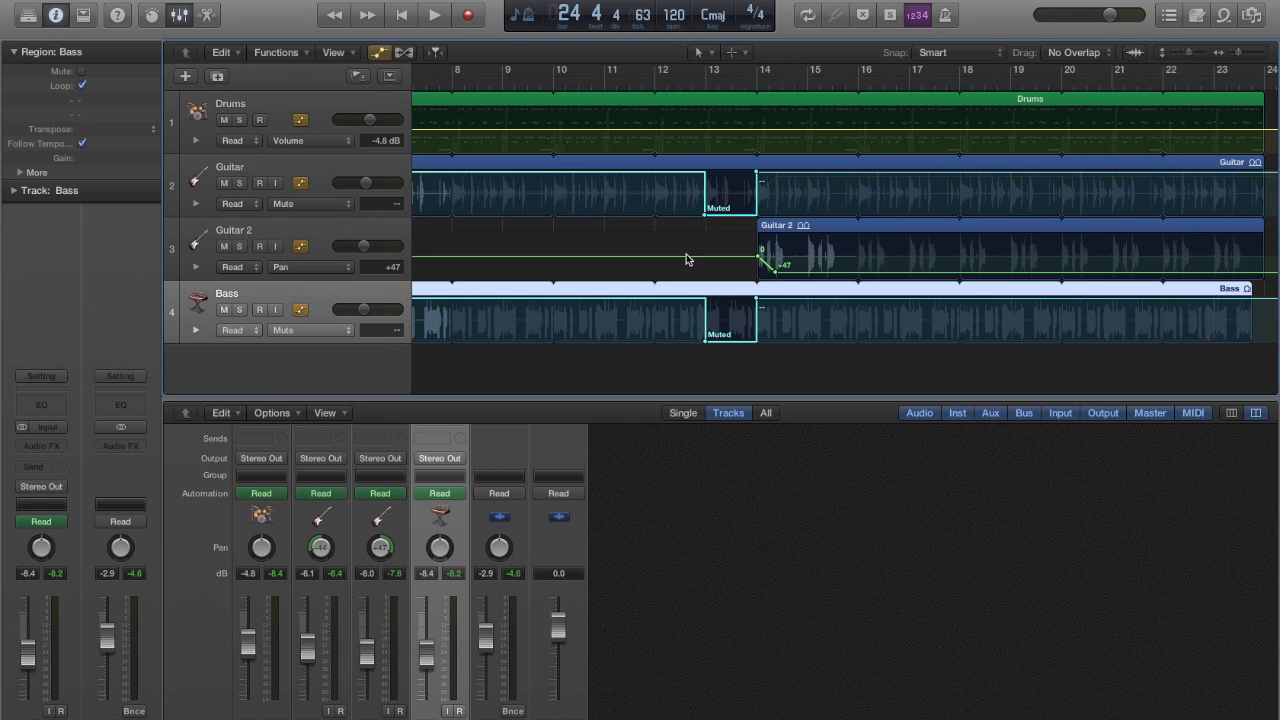
pyautogui.moveTo(748, 220)
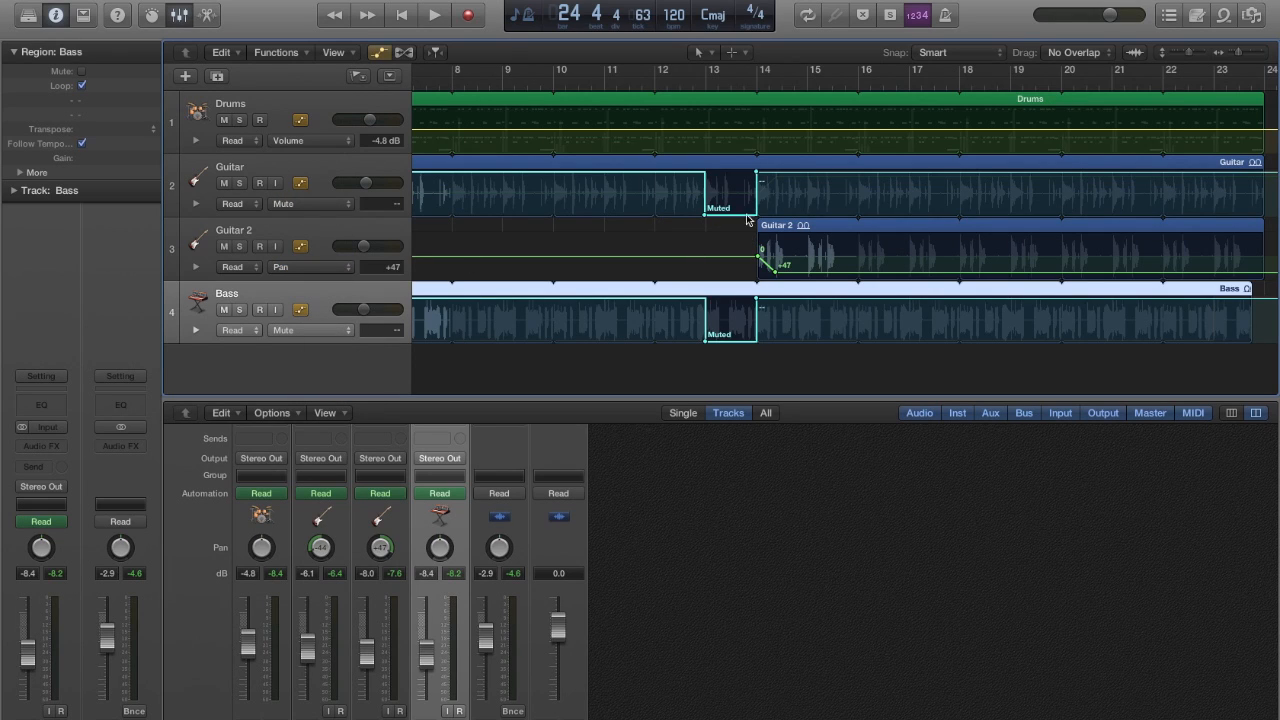
pyautogui.moveTo(862, 300)
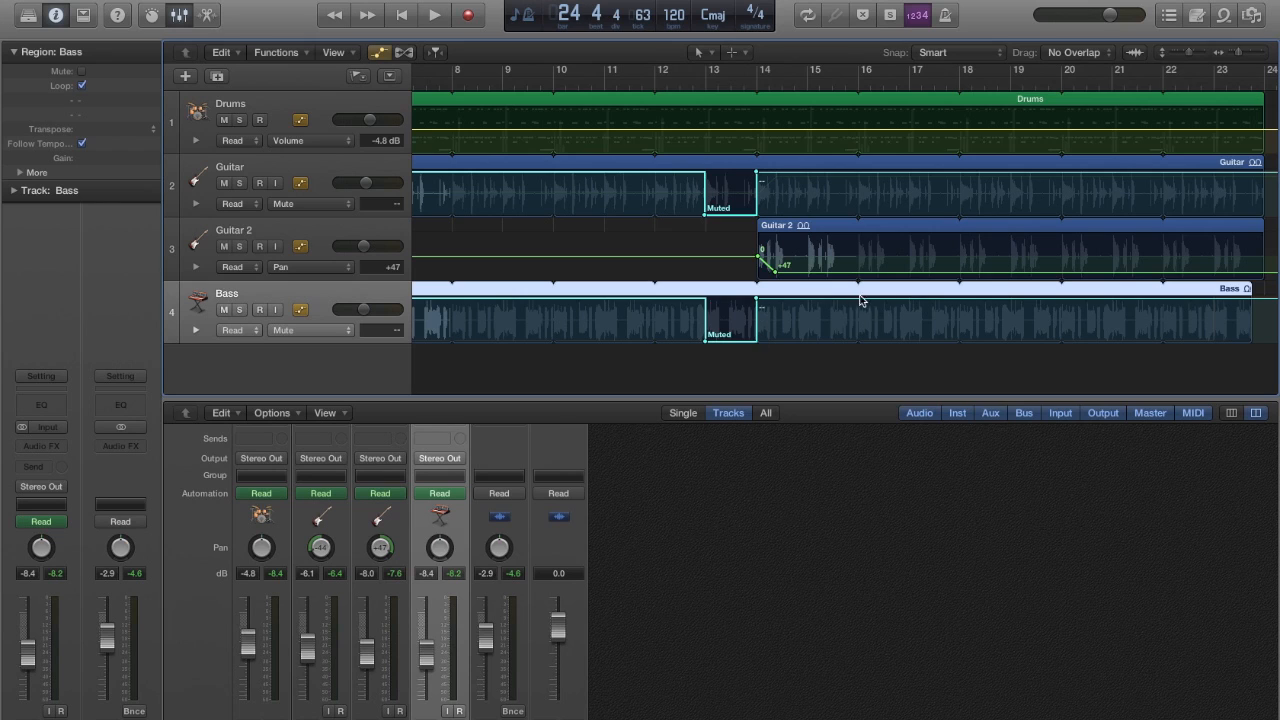
pyautogui.hscroll(3)
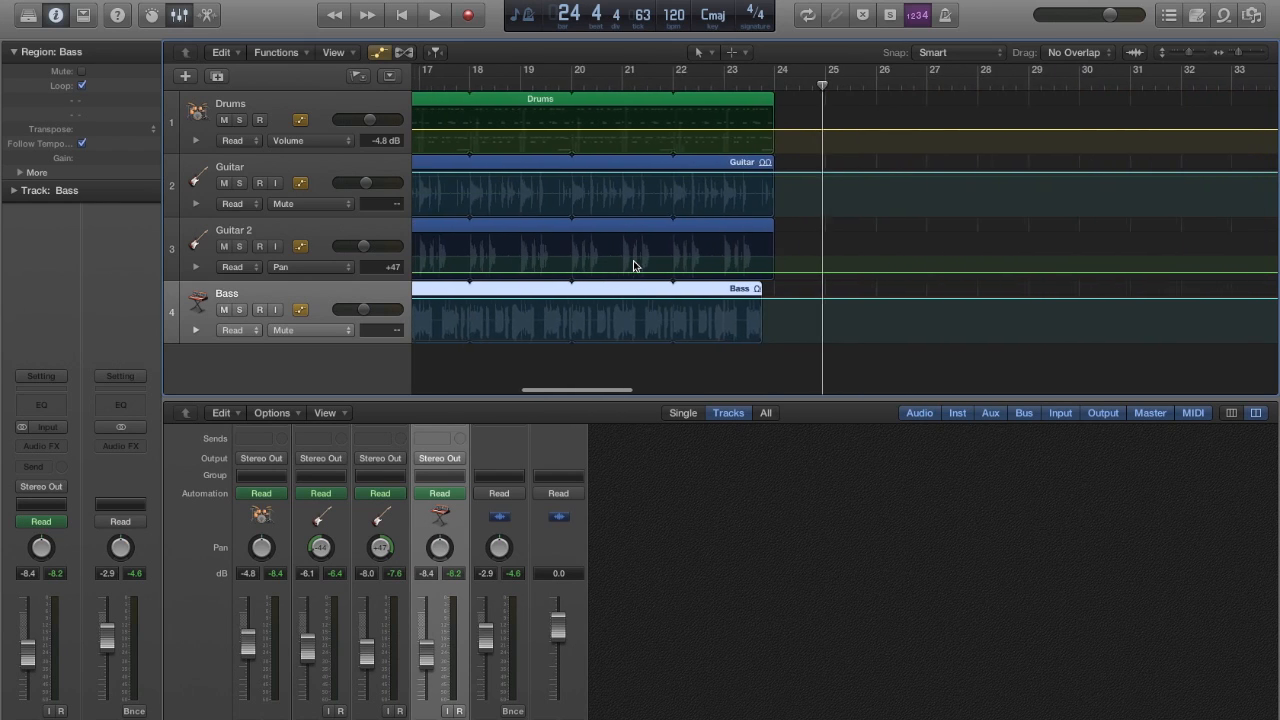
pyautogui.hscroll(3)
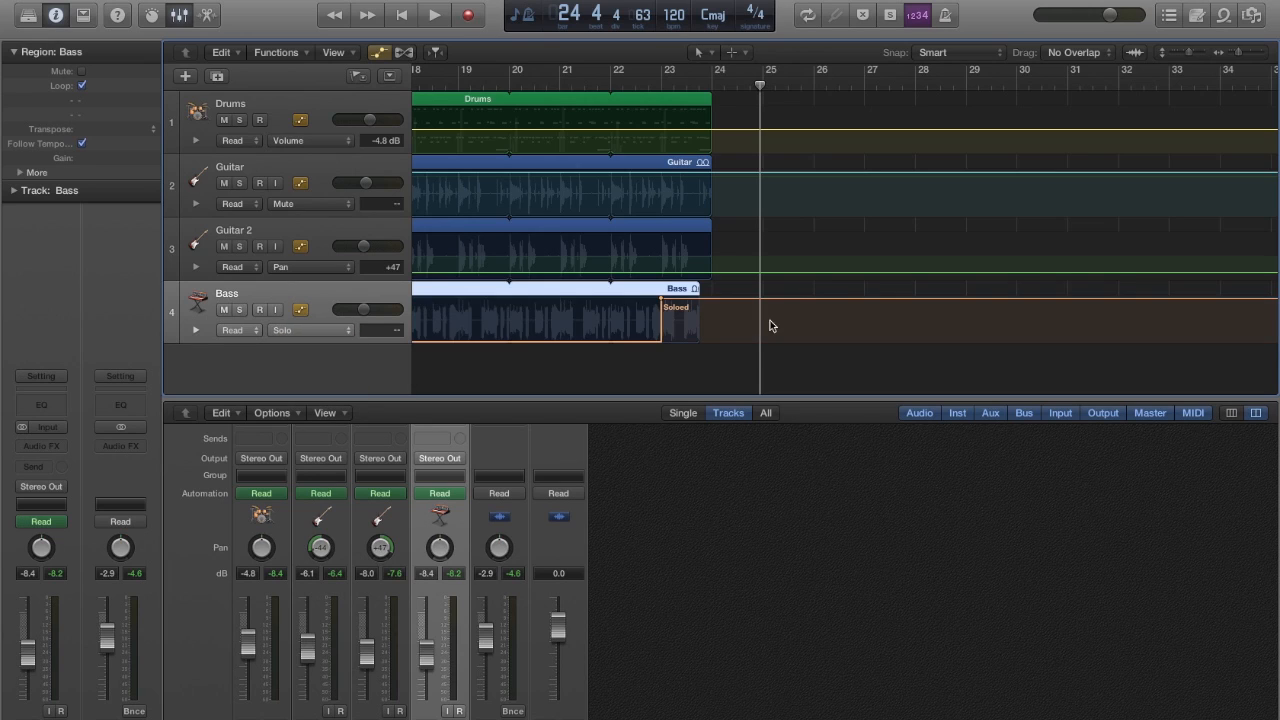
pyautogui.moveTo(662, 304)
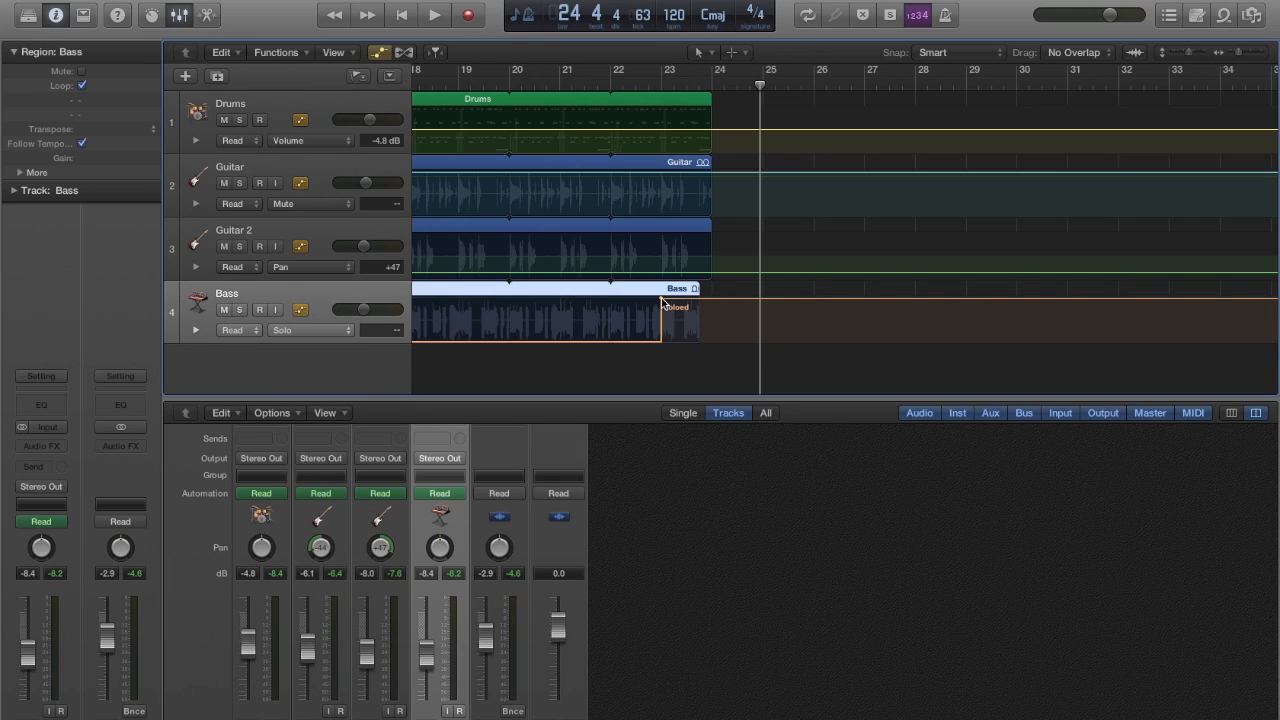
pyautogui.moveTo(788, 312)
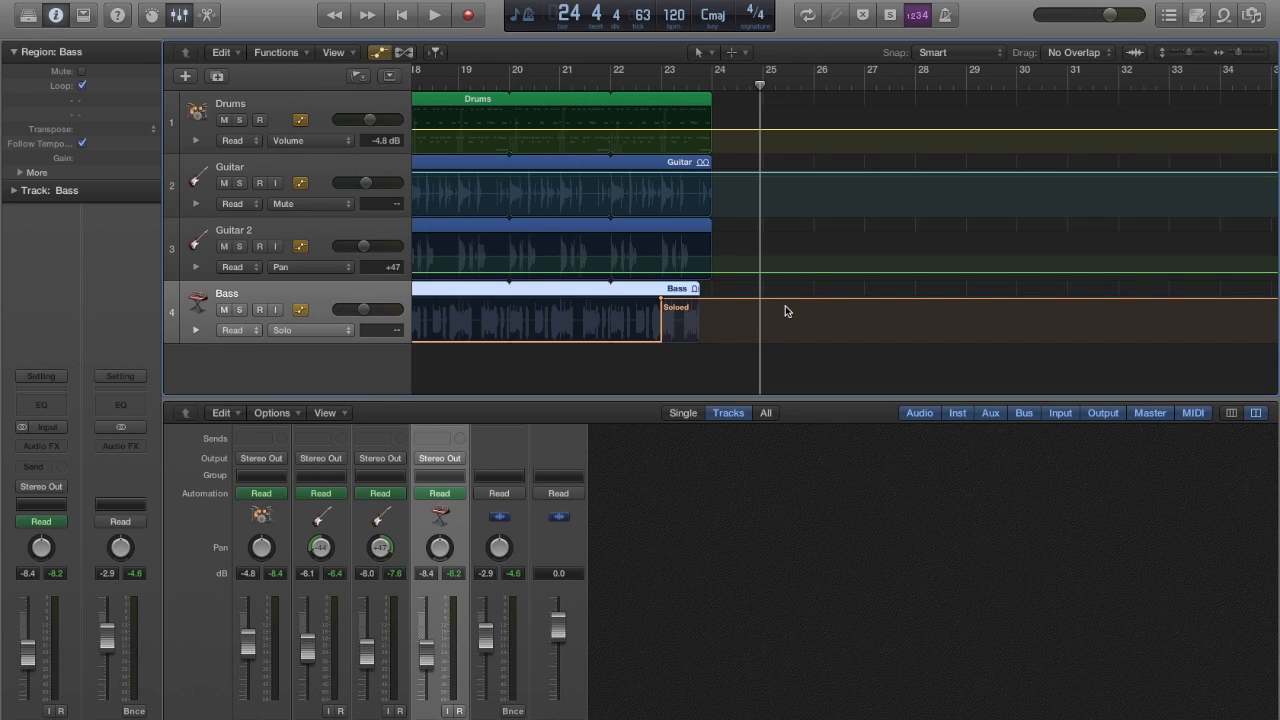
# Step: Play the arrangement in stretches to hear the fade-in, pans and muted break
pyautogui.click(434, 14)
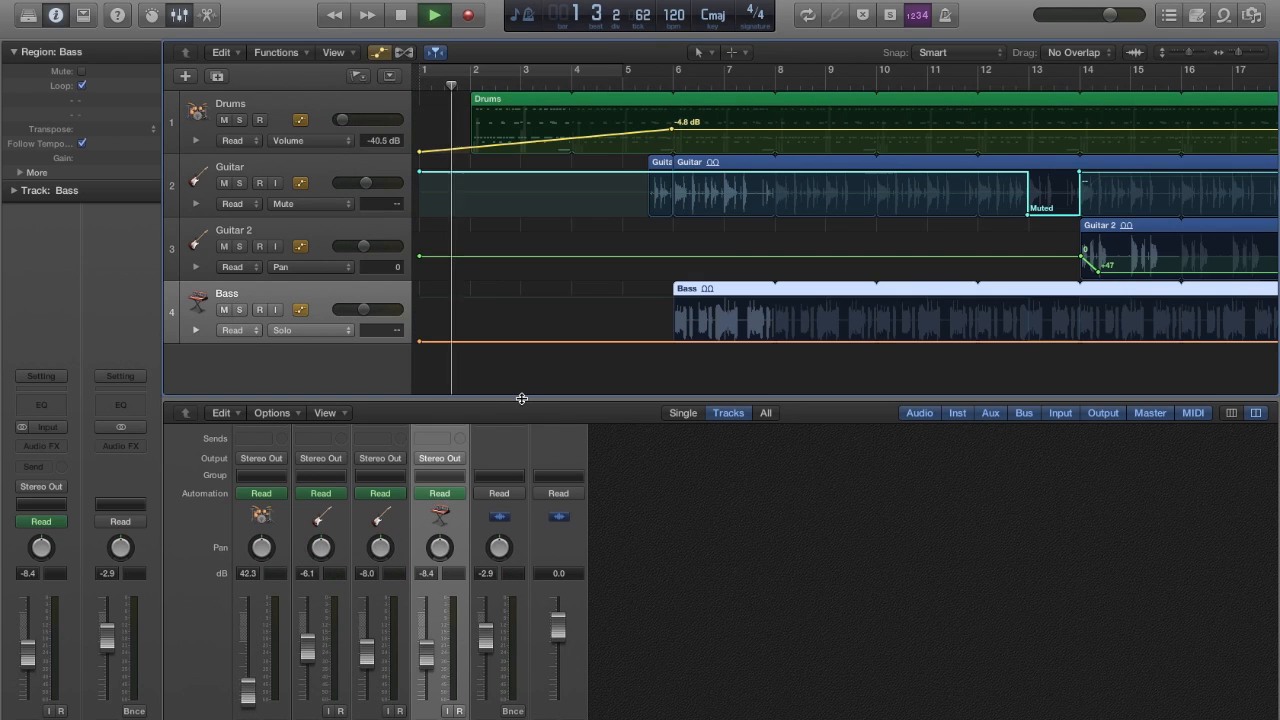
pyautogui.click(434, 14)
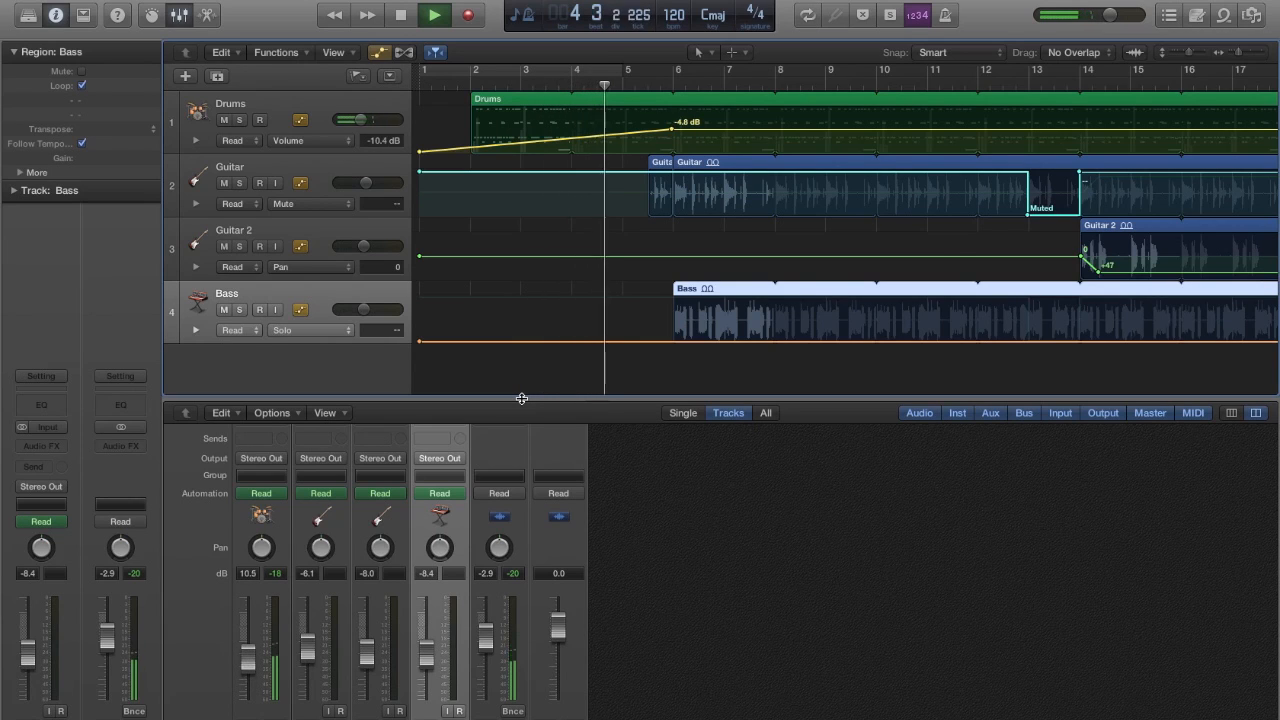
pyautogui.click(434, 14)
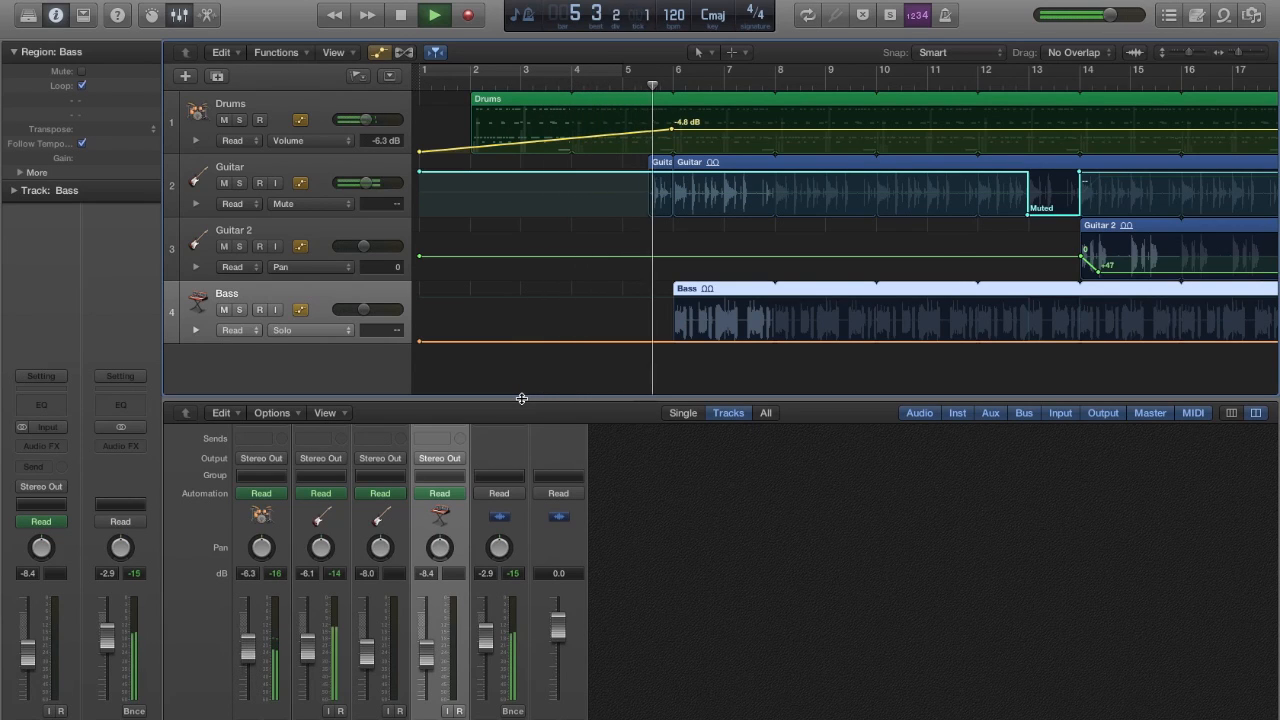
pyautogui.click(434, 16)
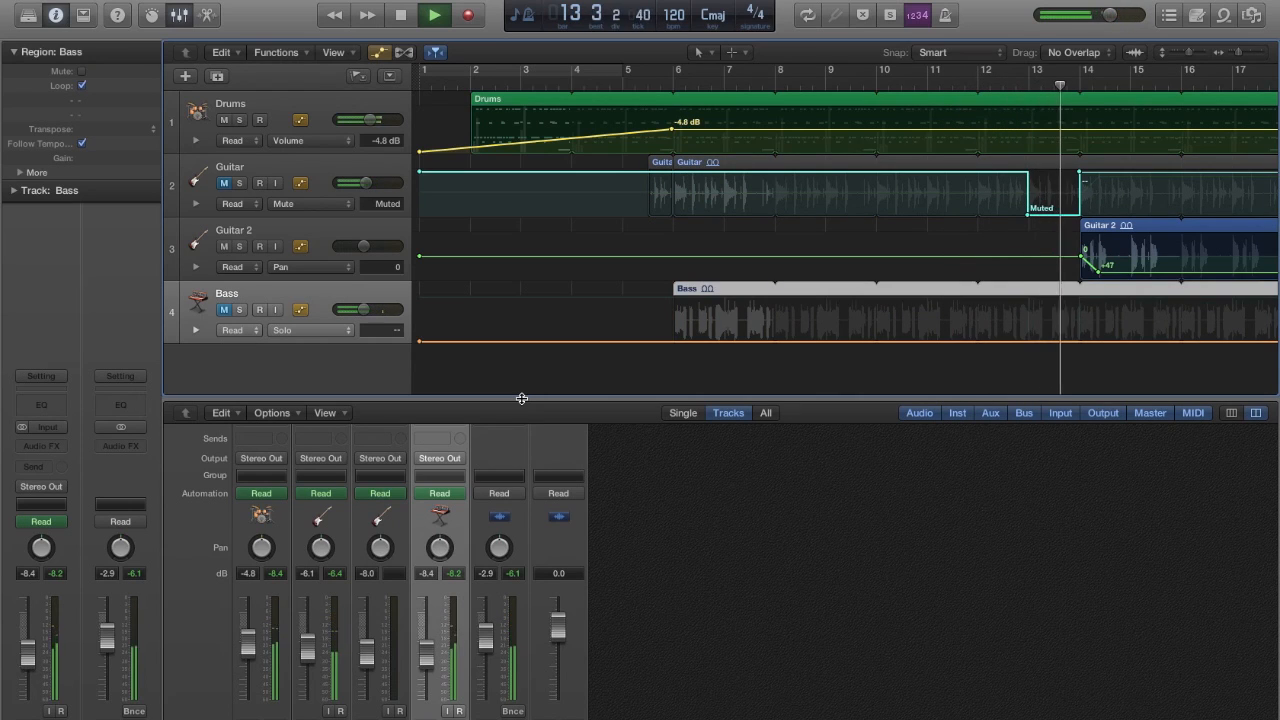
pyautogui.click(434, 16)
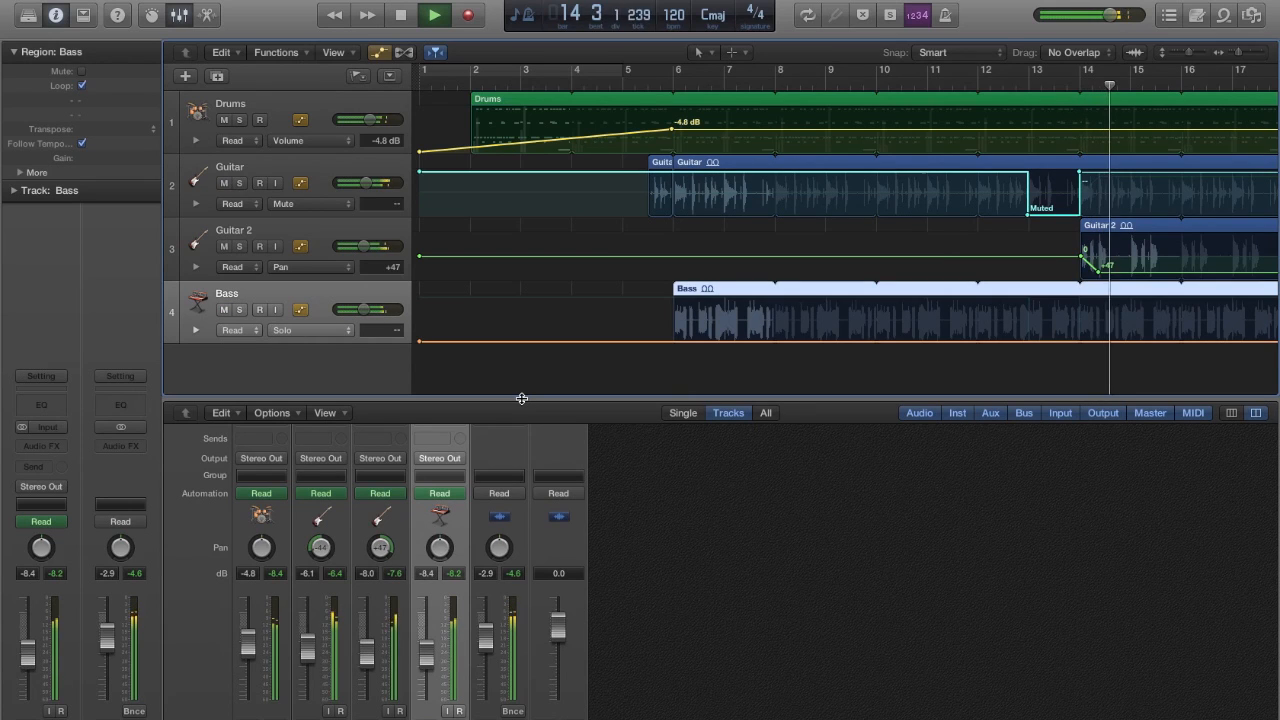
pyautogui.click(434, 16)
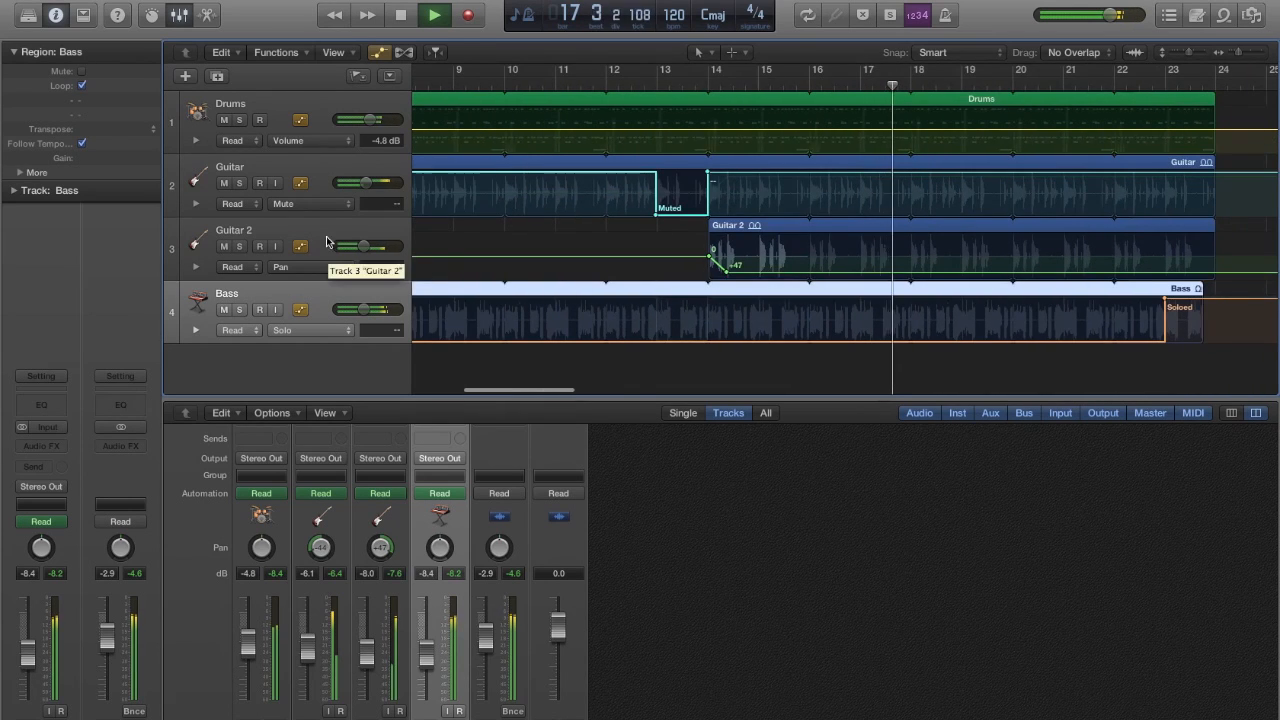
# Step: Set Guitar's automation parameter to Pan, select the Bass region and play the soloed ending
pyautogui.click(310, 266)
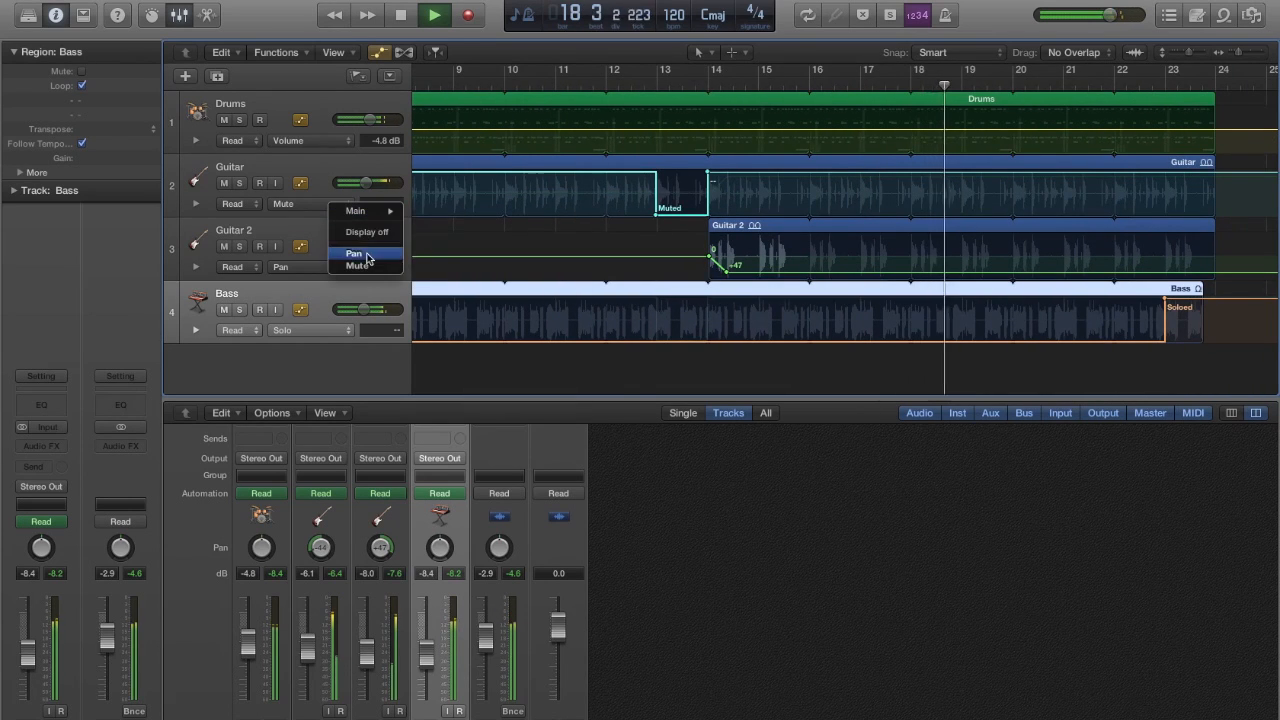
pyautogui.click(352, 252)
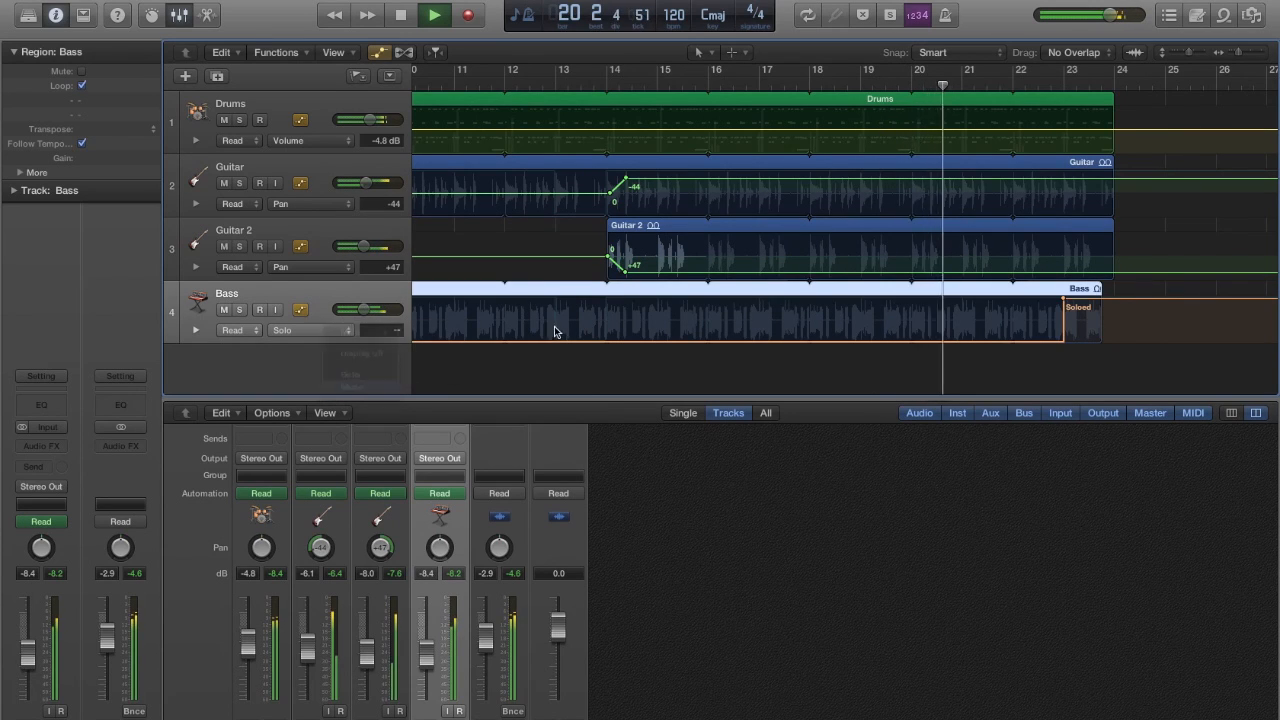
pyautogui.click(310, 330)
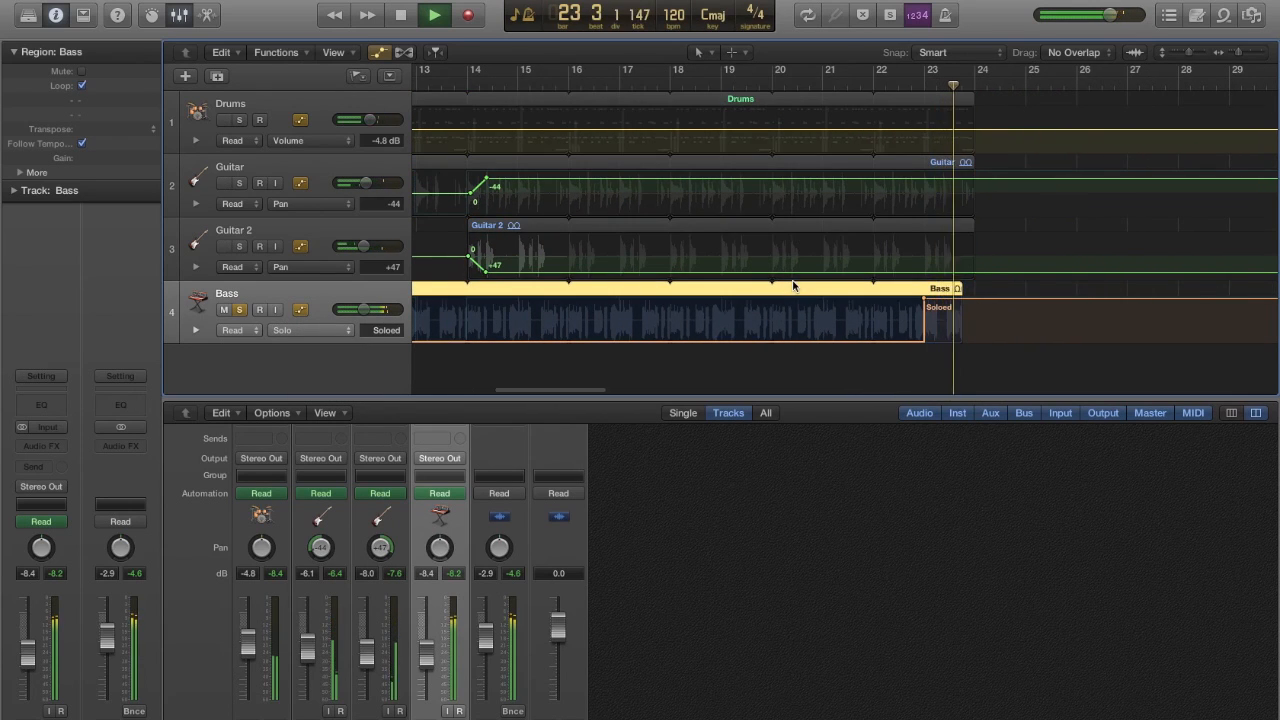
pyautogui.click(434, 14)
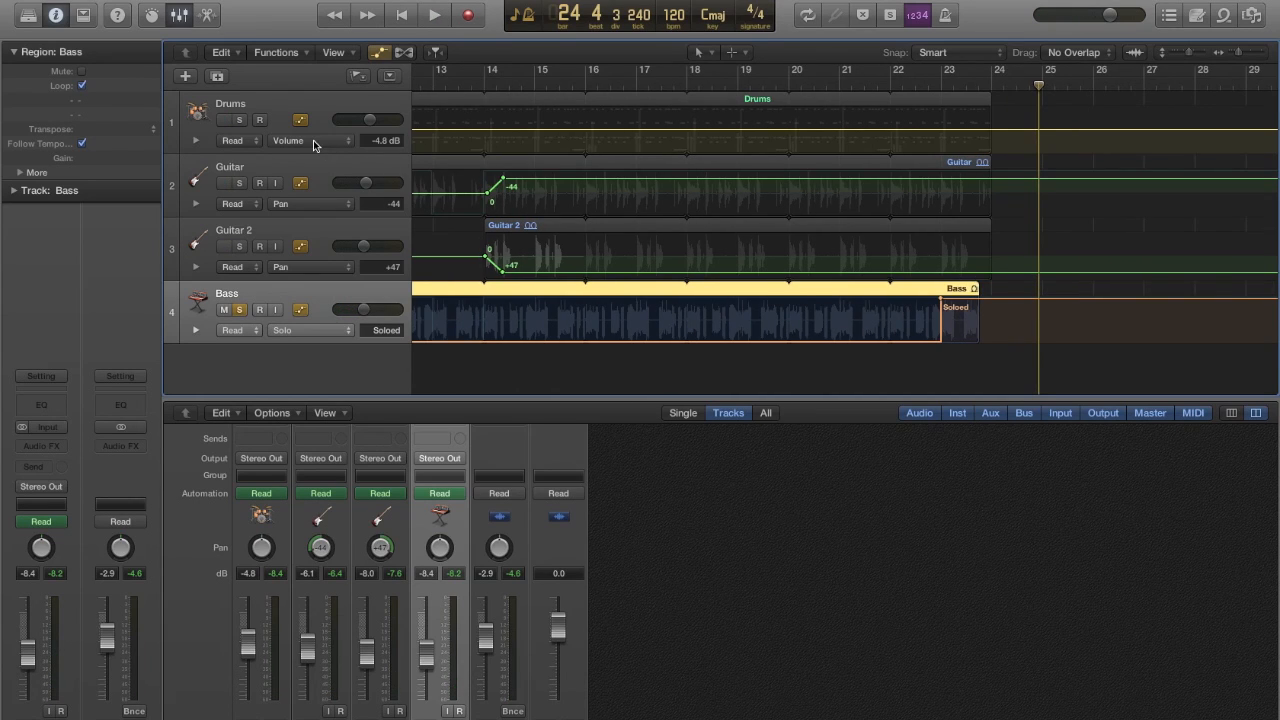
# Step: List the Drums track's automation parameters, including its drum kit and effect plug-ins
pyautogui.click(288, 140)
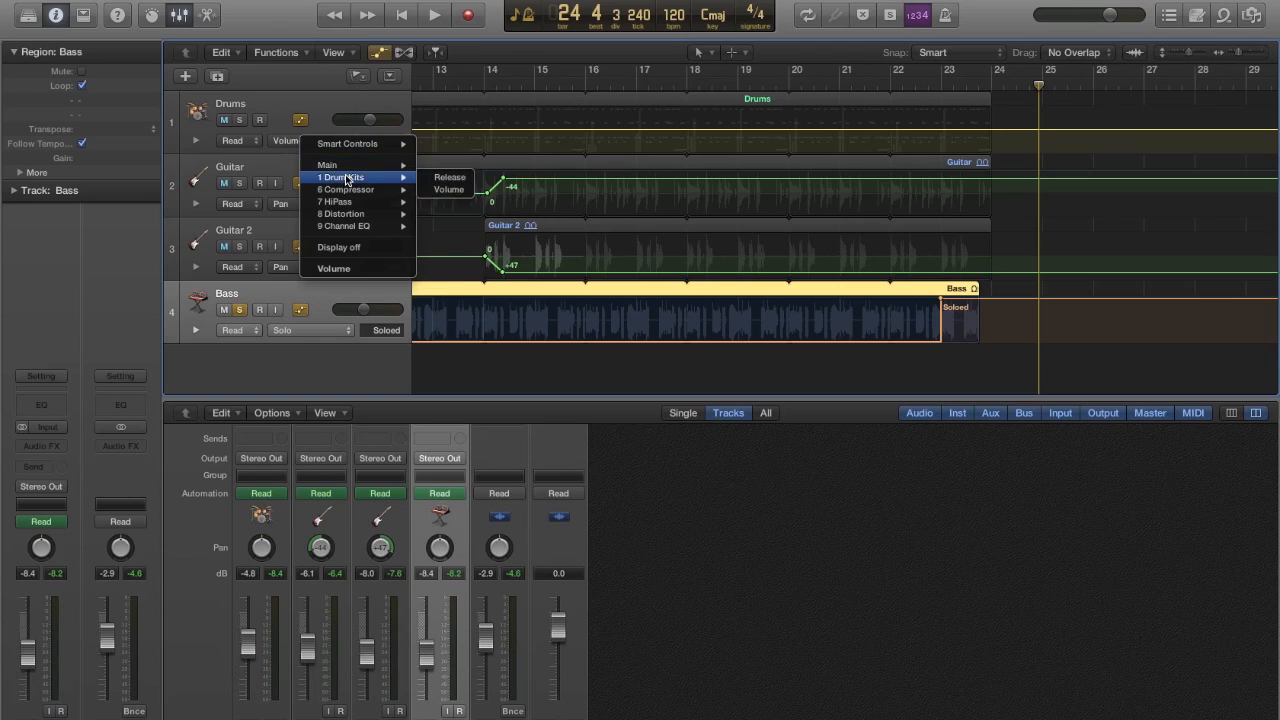
pyautogui.moveTo(336, 200)
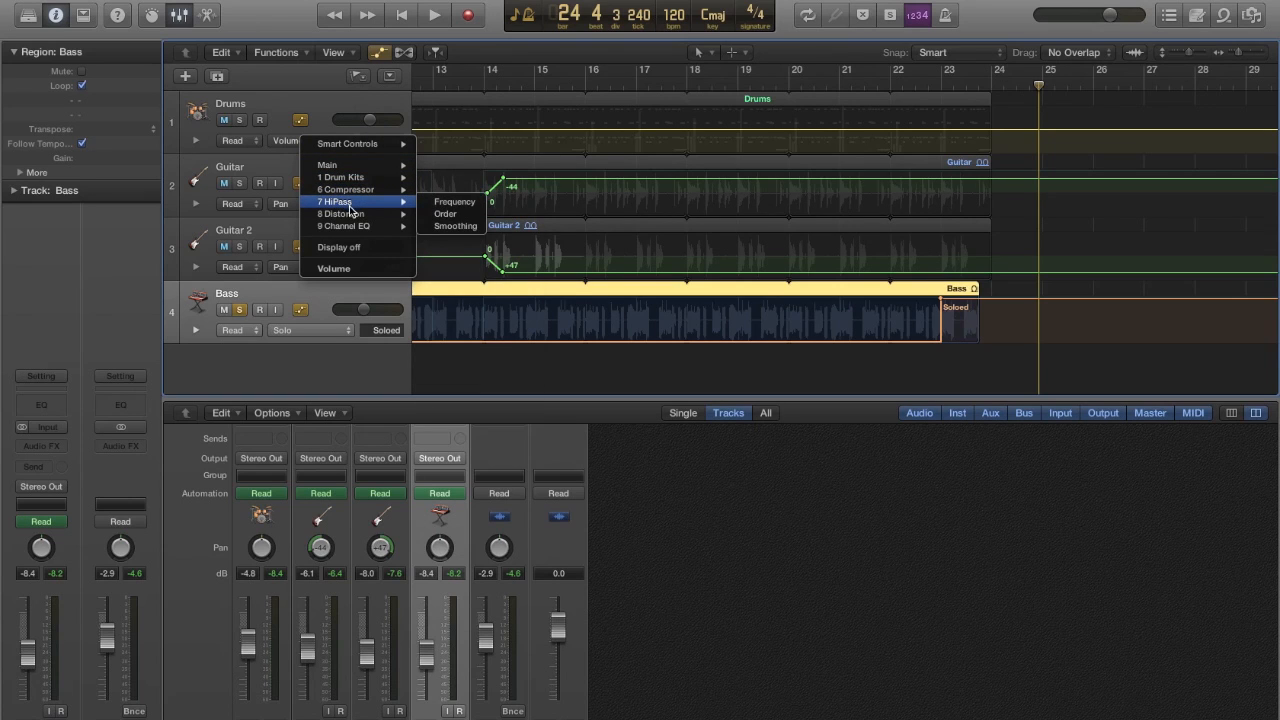
pyautogui.moveTo(340, 212)
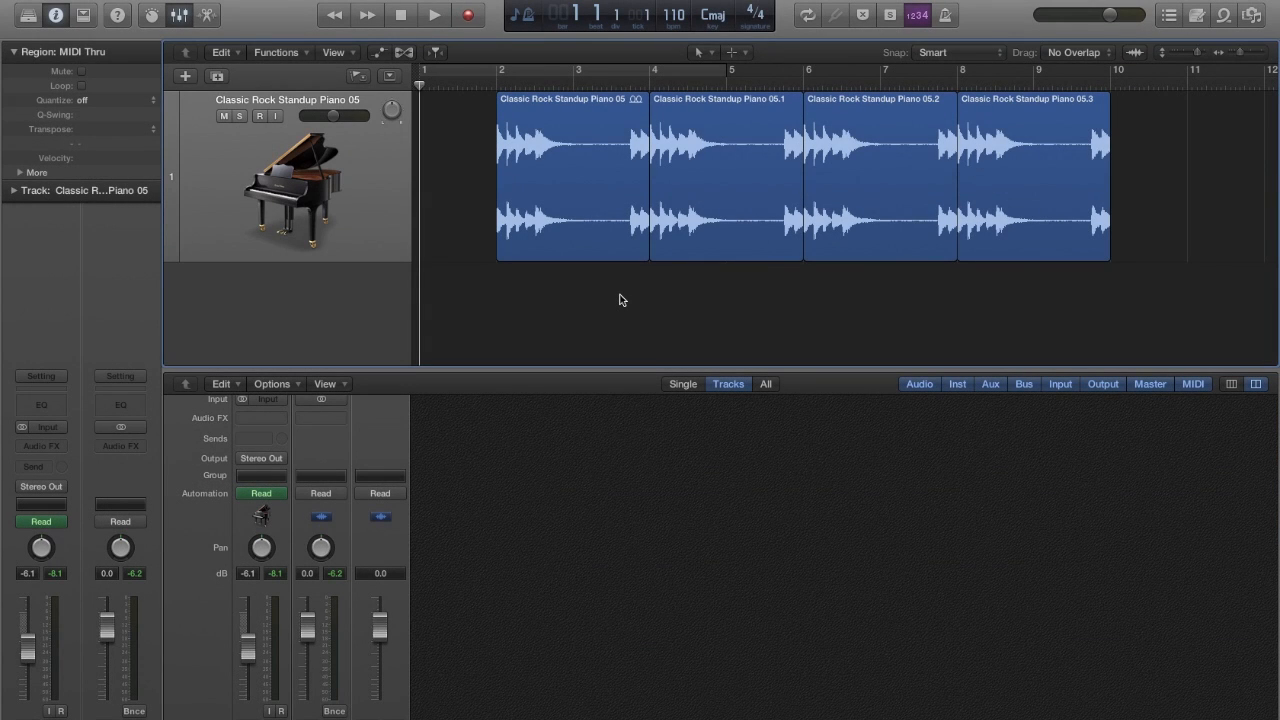
# Step: Show the Classic Rock Standup Piano track's stepped volume automation across its four regions
pyautogui.click(380, 52)
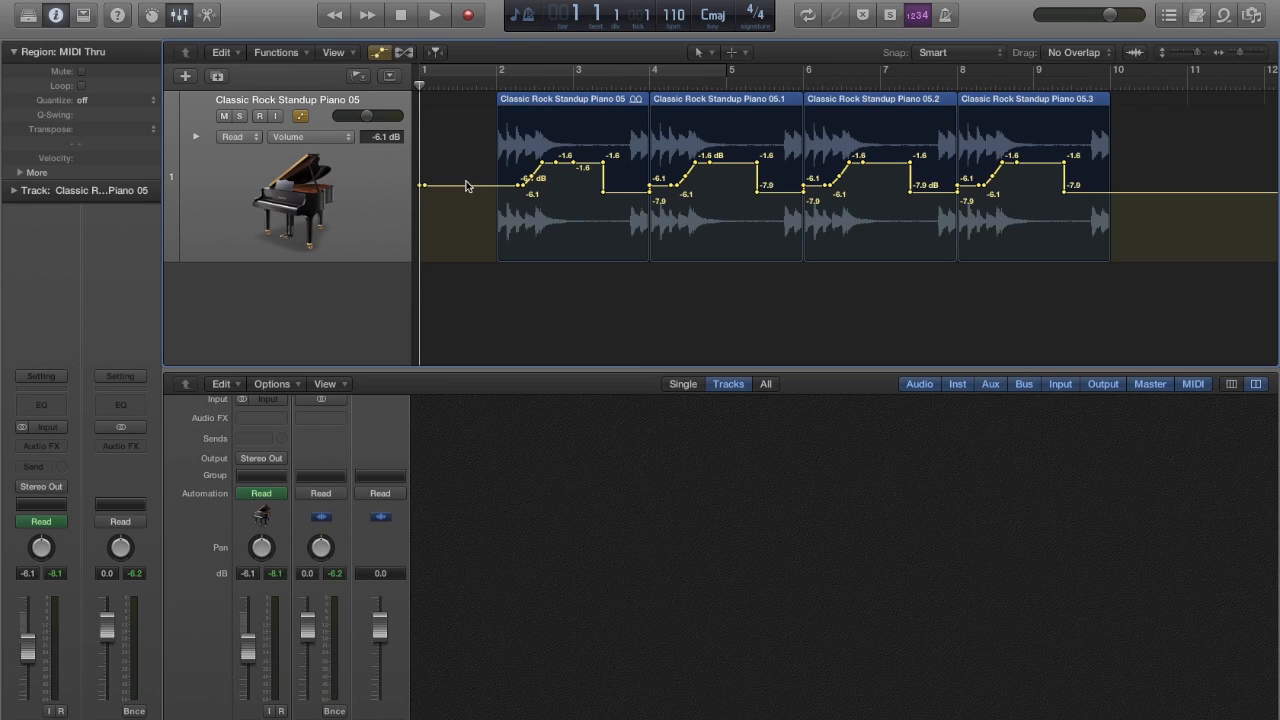
pyautogui.moveTo(656, 212)
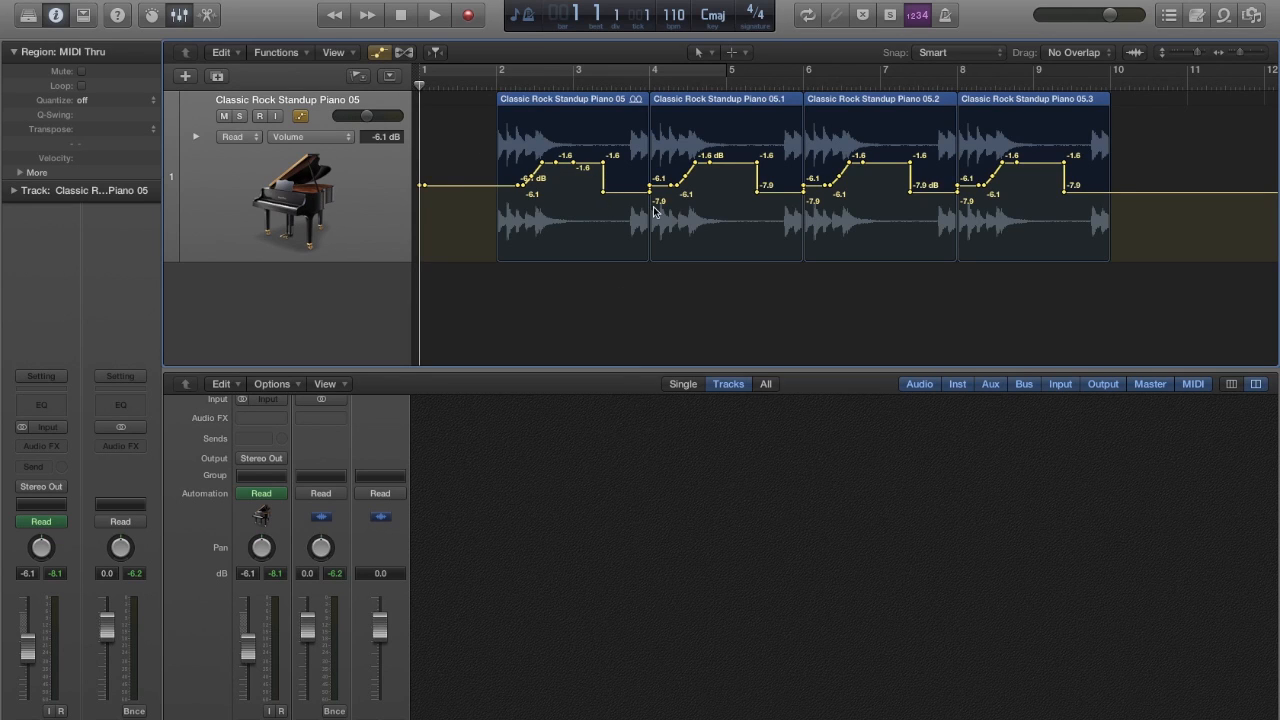
pyautogui.moveTo(682, 384)
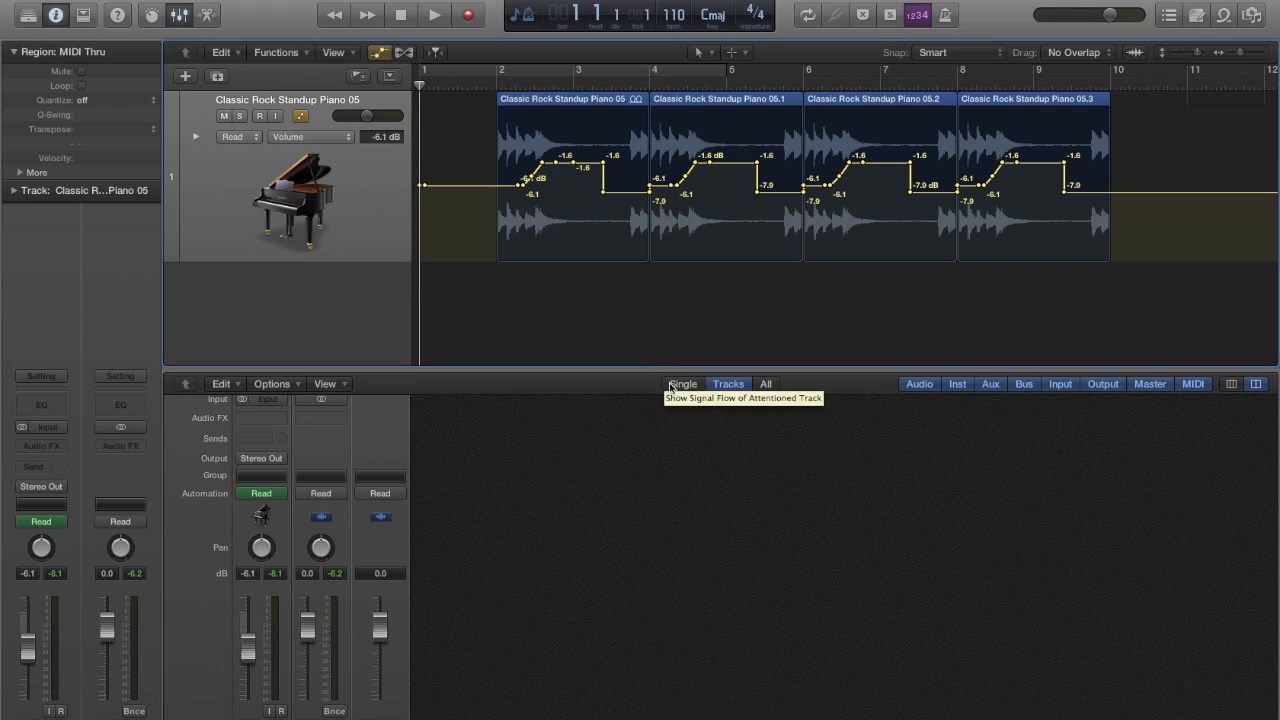
pyautogui.moveTo(704, 396)
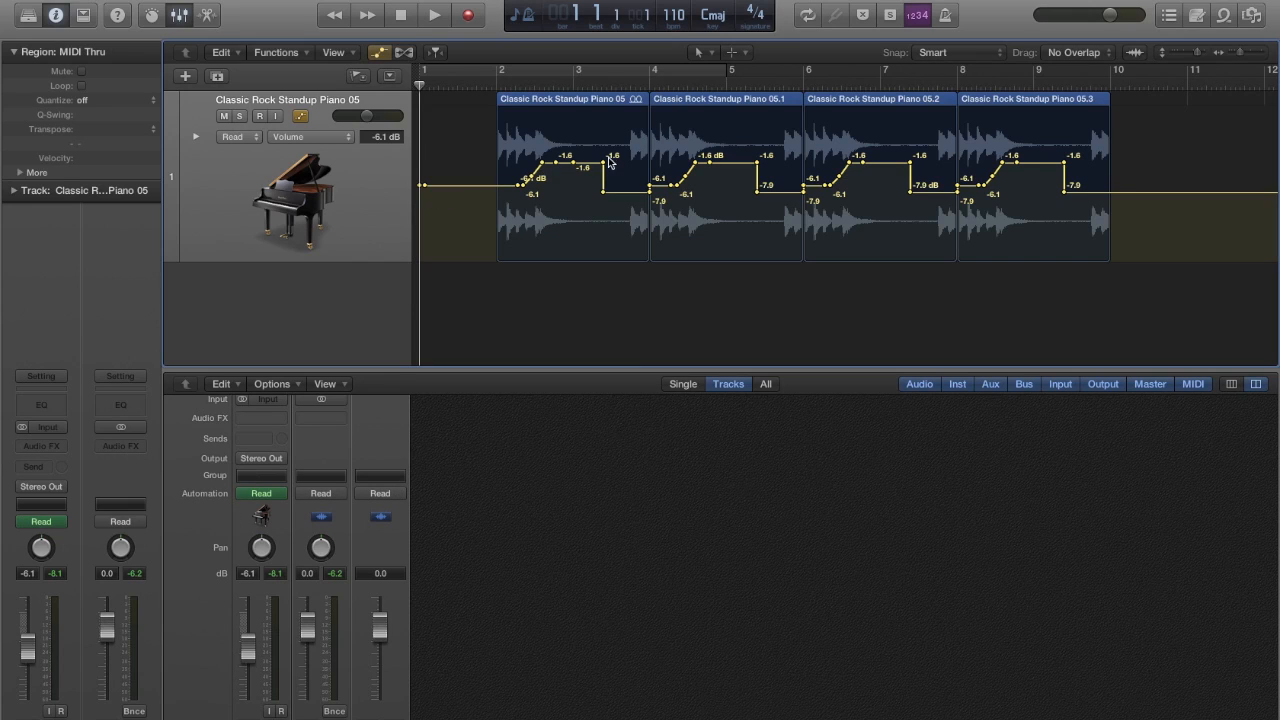
# Step: Set the piano channel strip's automation mode to Touch and play from the start
pyautogui.click(260, 492)
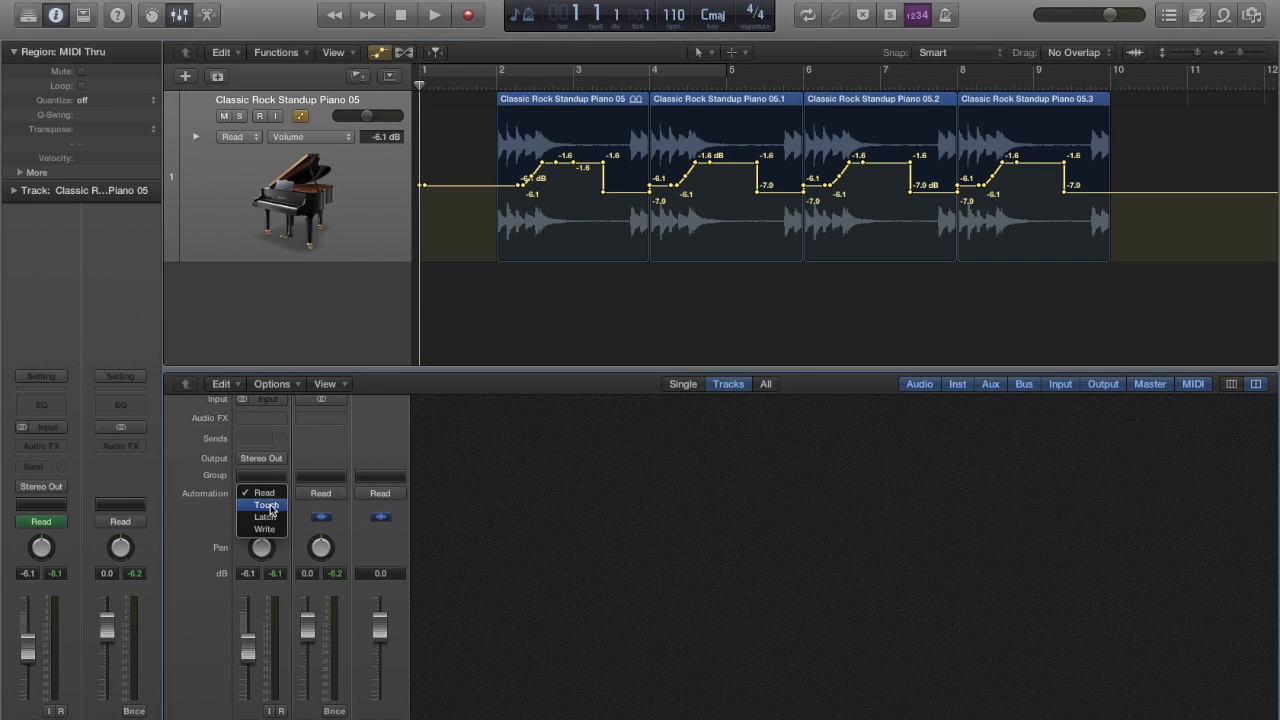
pyautogui.click(264, 504)
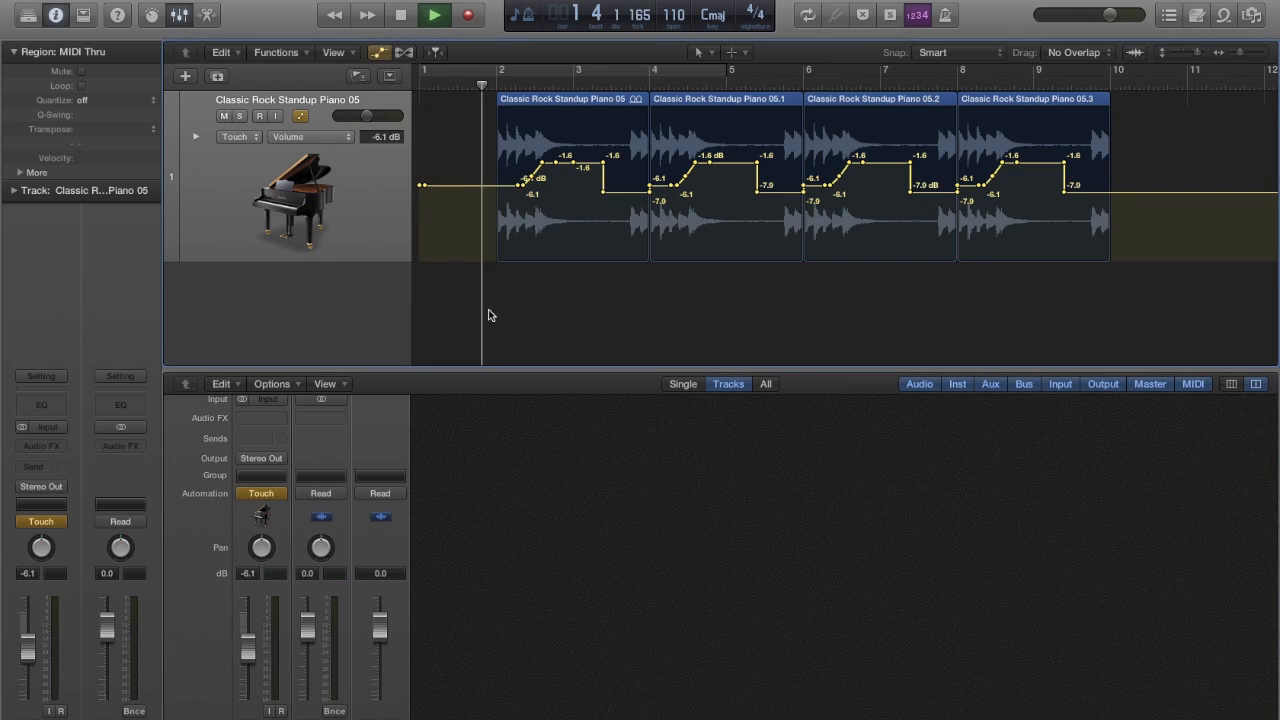
pyautogui.click(434, 16)
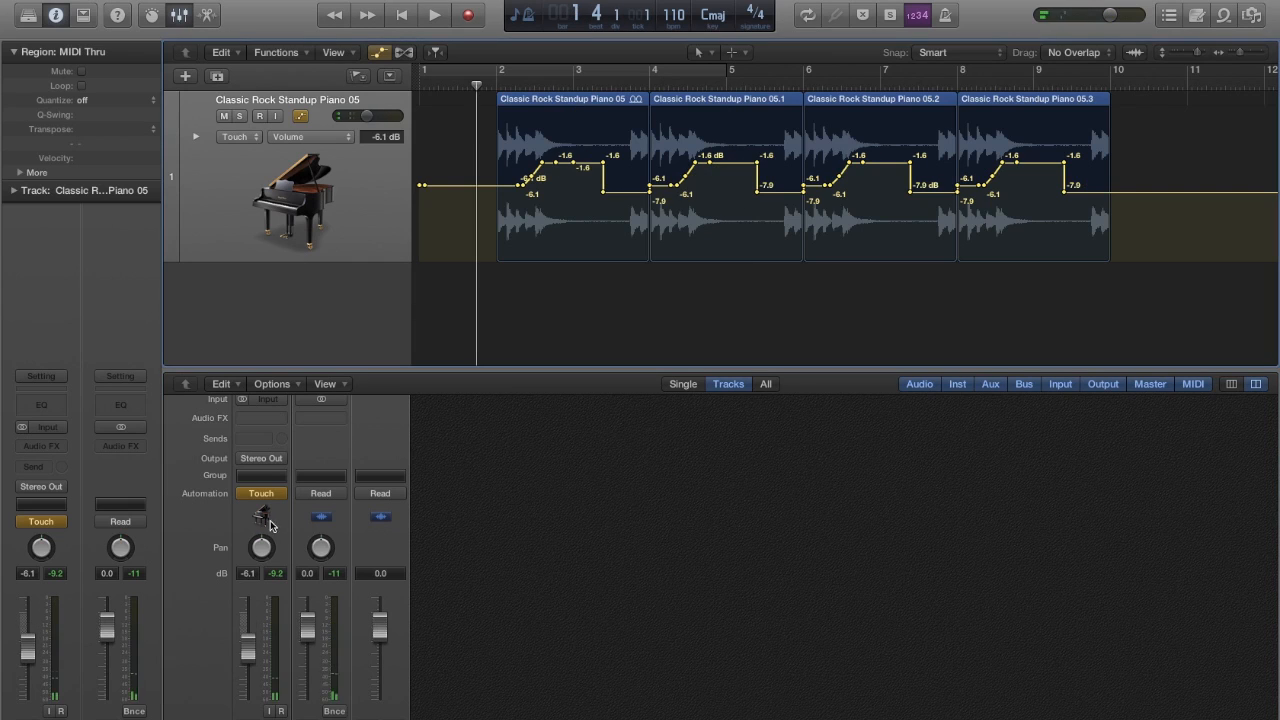
# Step: Set the piano automation mode to Latch and play it back
pyautogui.click(260, 492)
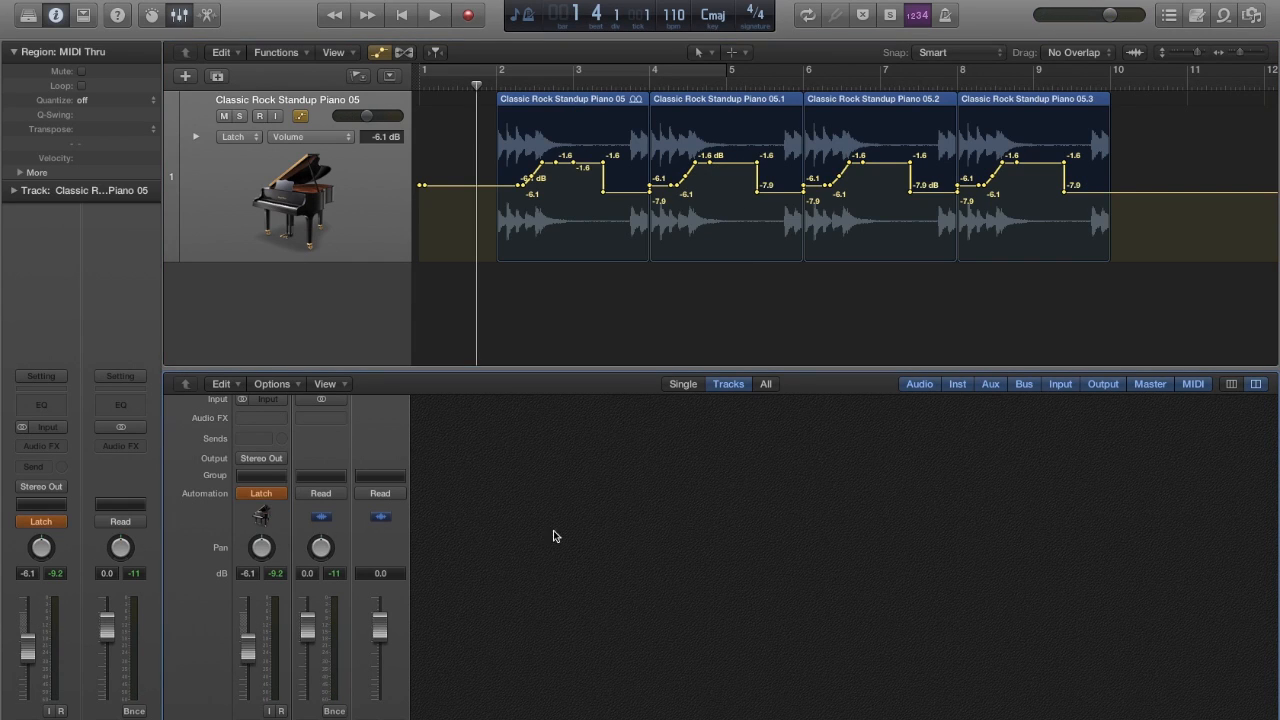
pyautogui.moveTo(312, 608)
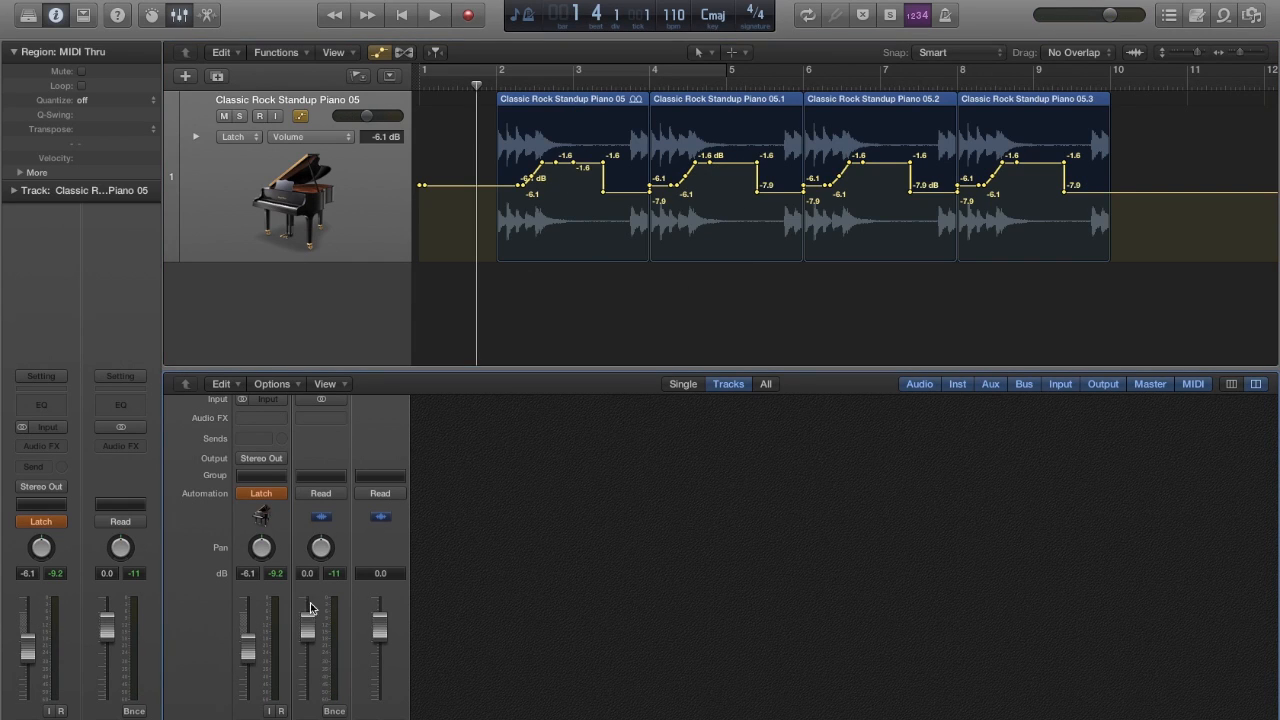
pyautogui.click(434, 14)
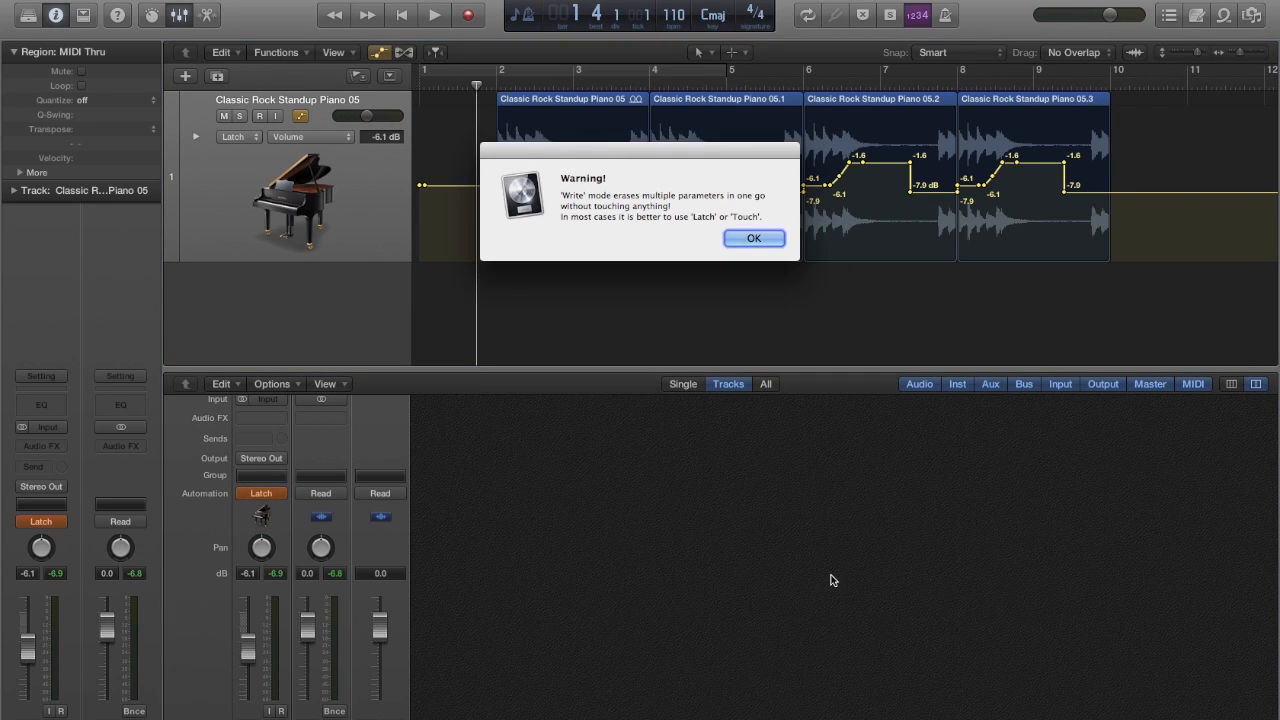
pyautogui.moveTo(788, 384)
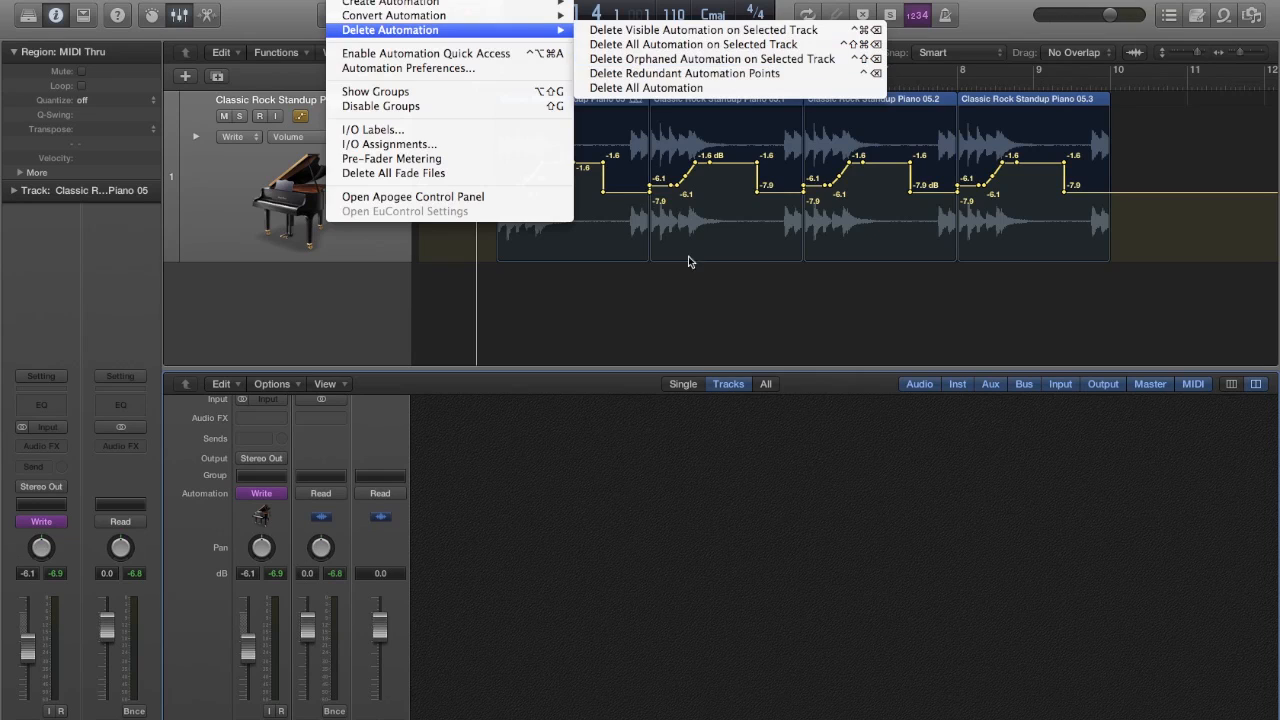
# Step: Leave Mix > Delete Automation untouched, keeping the stepped volume automation in Write mode
pyautogui.click(400, 280)
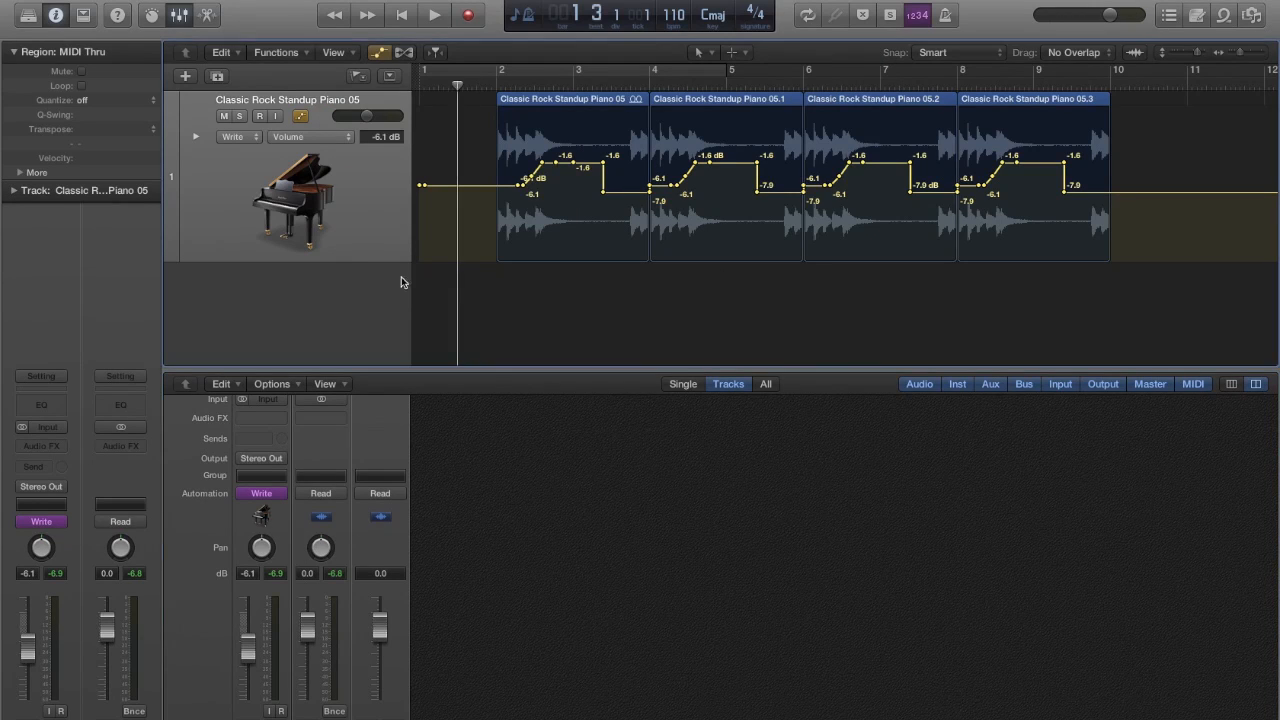
# Step: Overwrite the piano volume automation in Write mode up to bar 7, then return to Touch
pyautogui.click(432, 14)
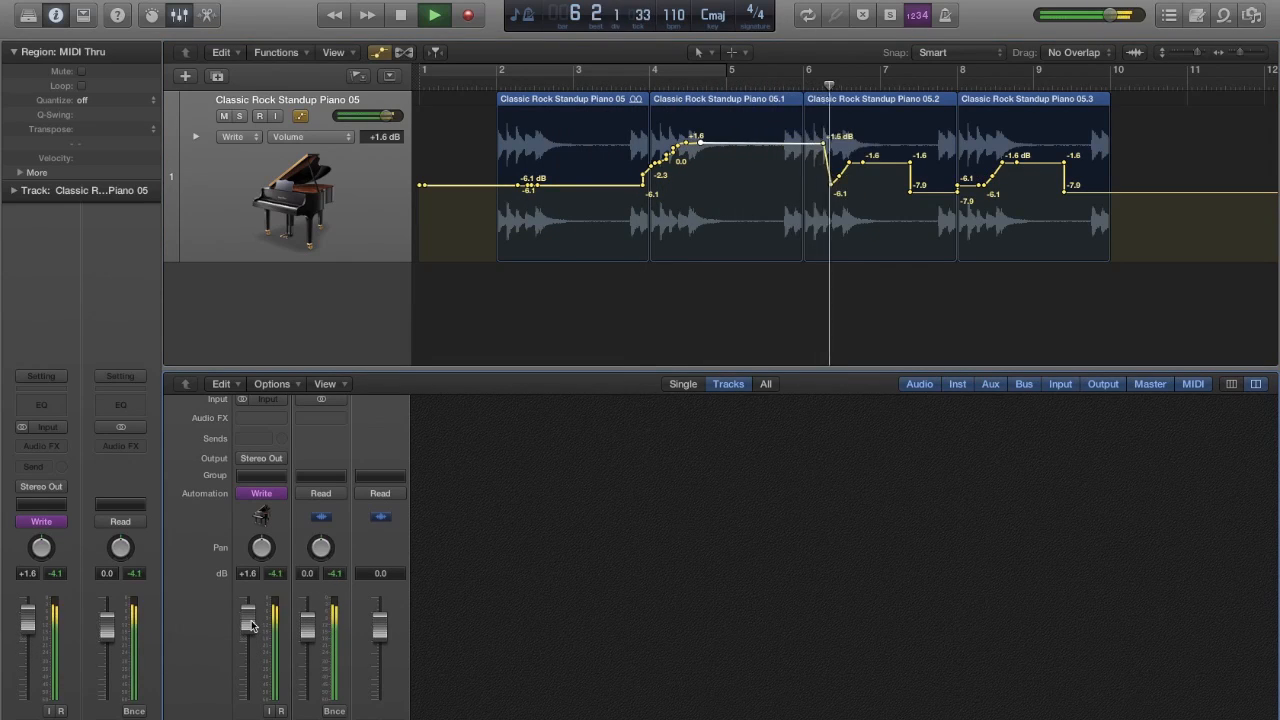
pyautogui.click(260, 492)
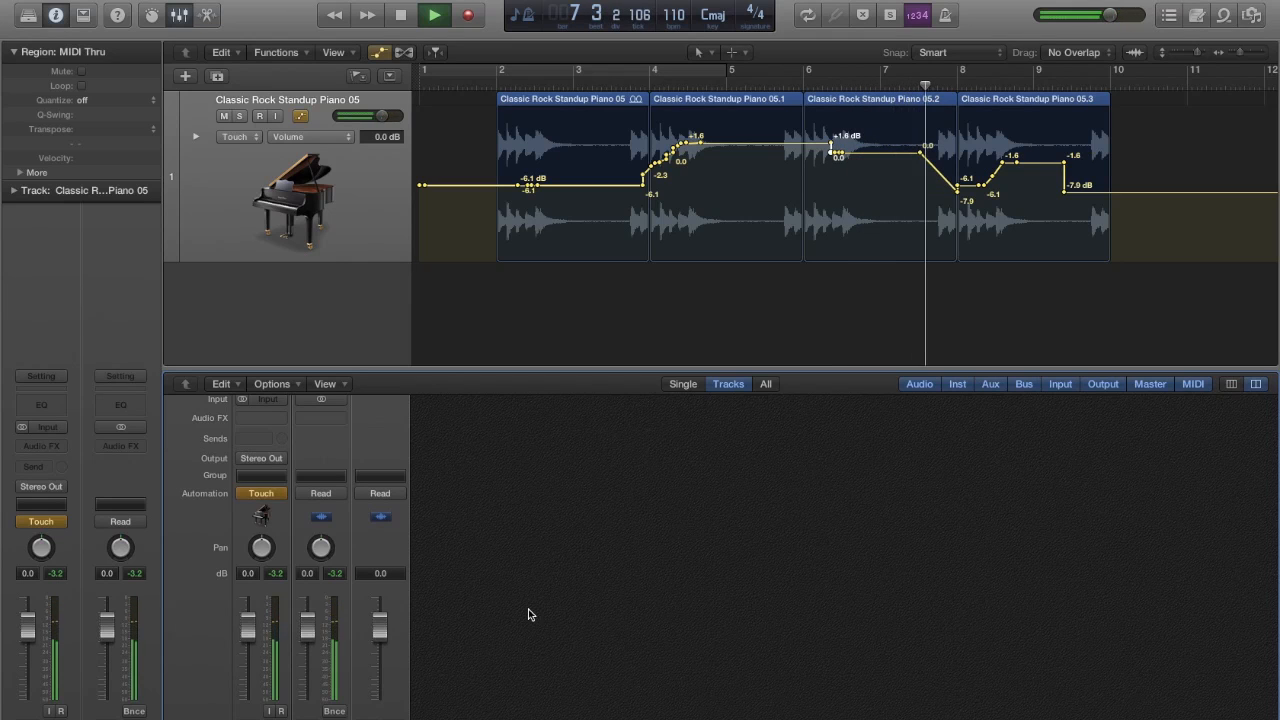